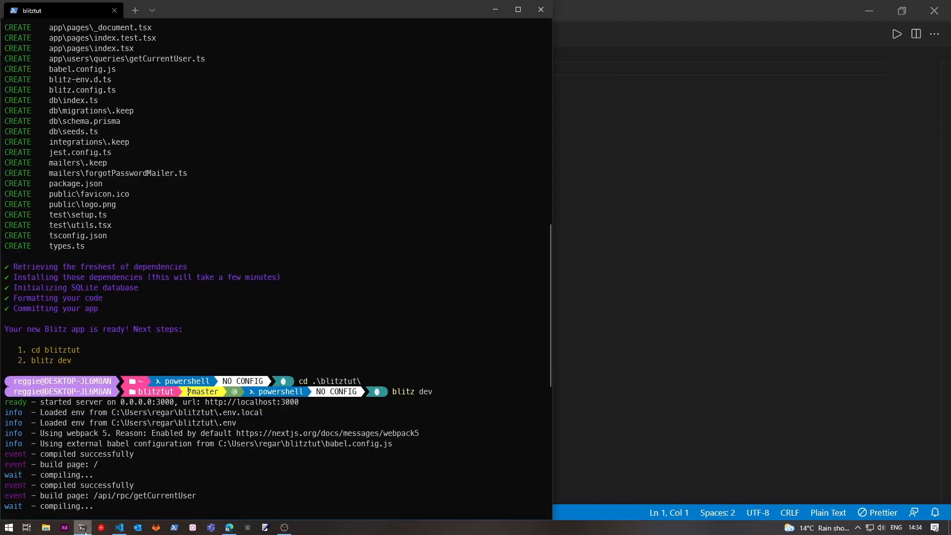
- Point out the .husky, .next and .vscode folders, then expand app to show its subfolders
scroll(down, 3)
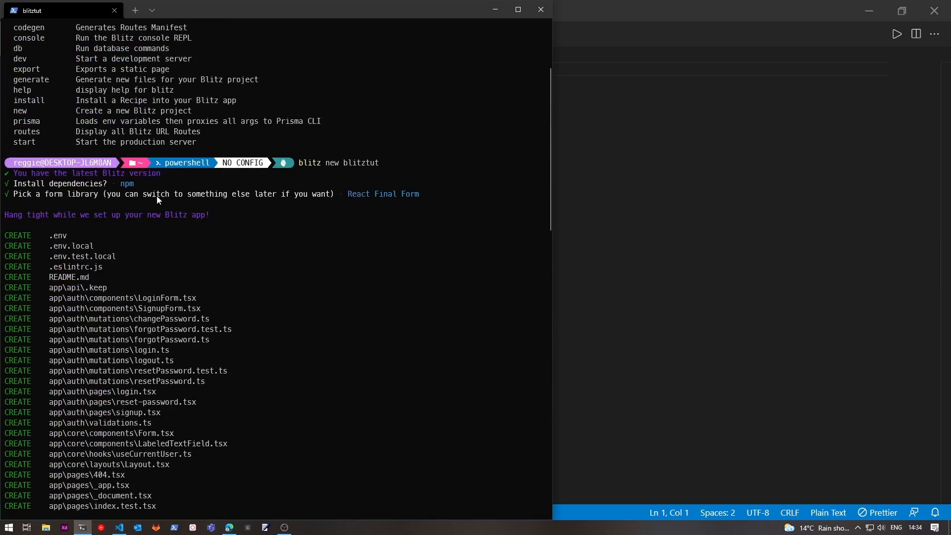
mouse_move(301, 168)
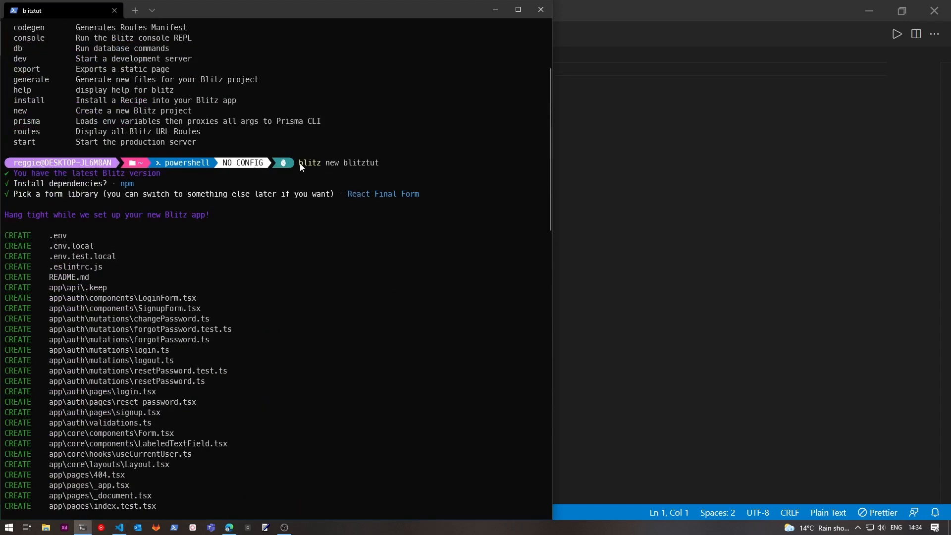
scroll(down, 3)
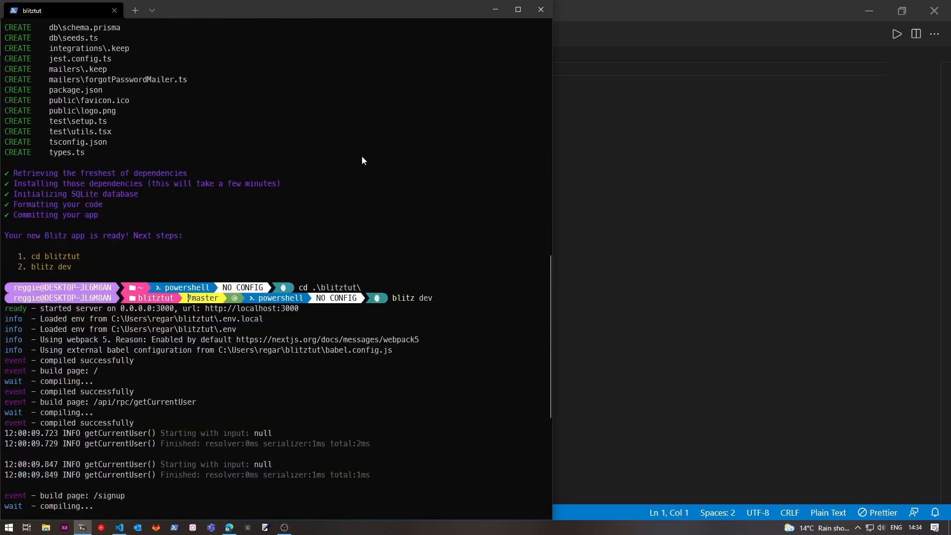
scroll(down, 3)
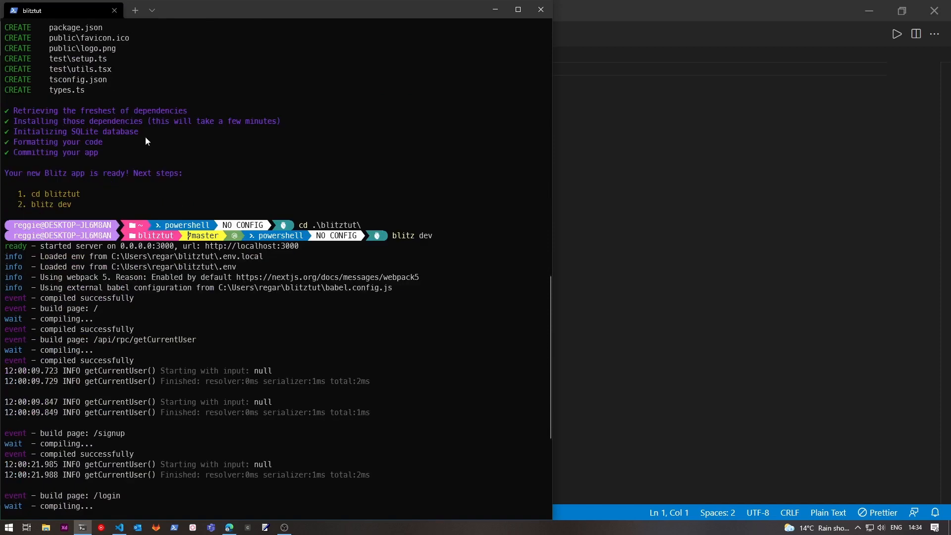
mouse_move(357, 224)
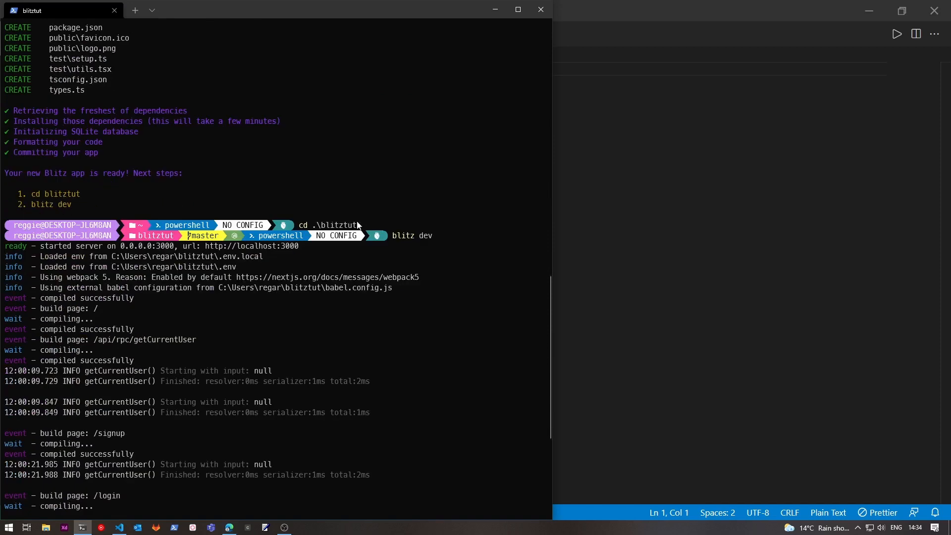
scroll(down, 3)
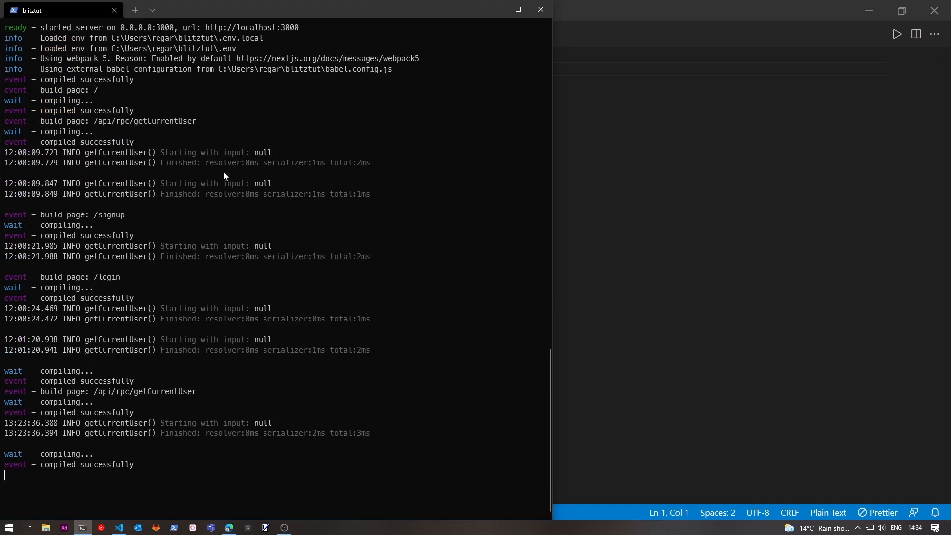
mouse_move(125, 402)
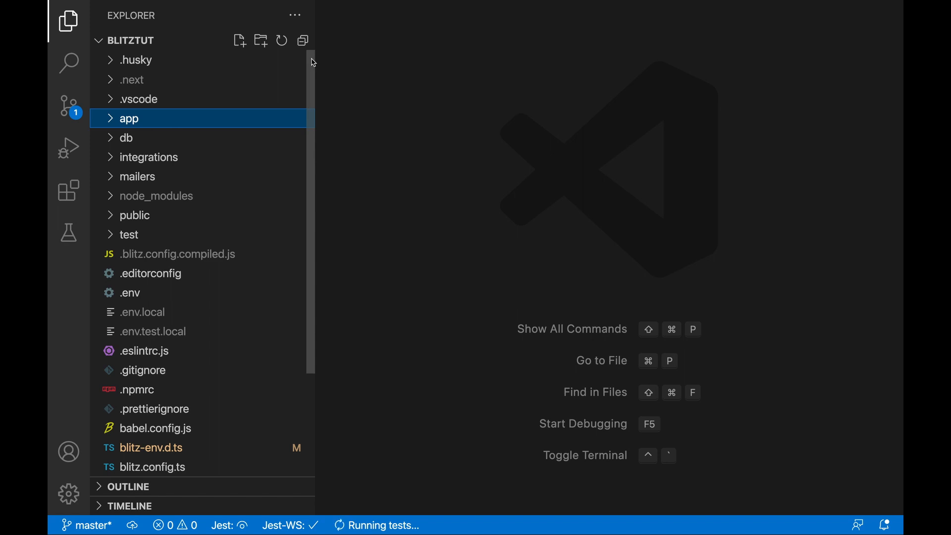
mouse_move(141, 59)
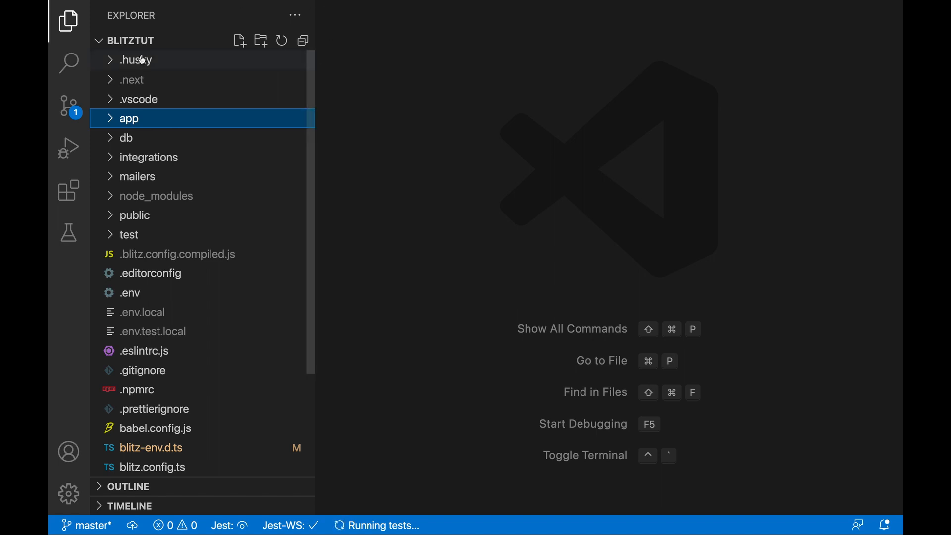
click(136, 60)
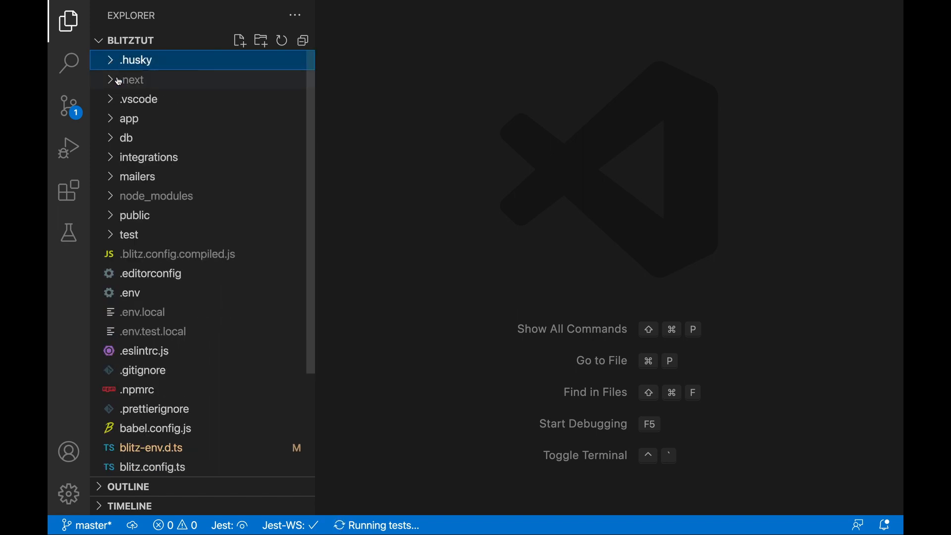
click(132, 80)
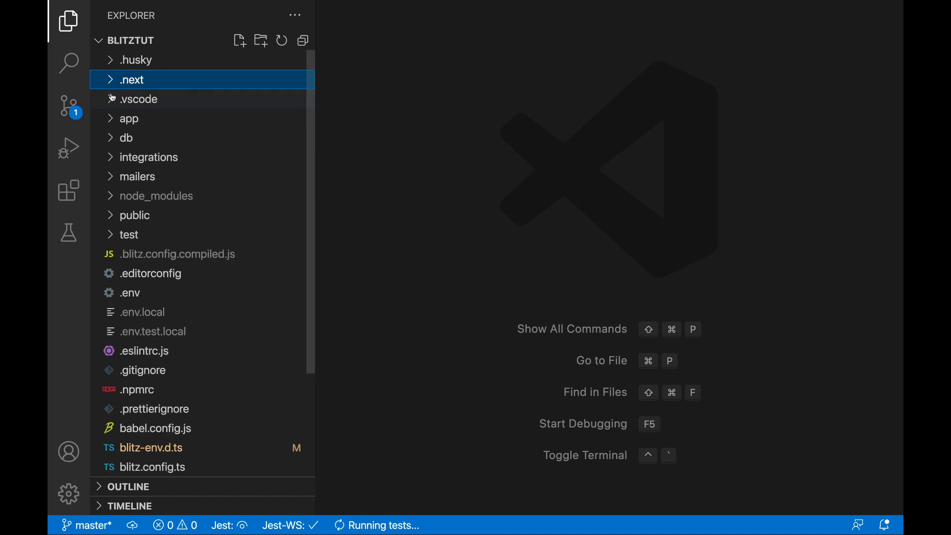
click(137, 99)
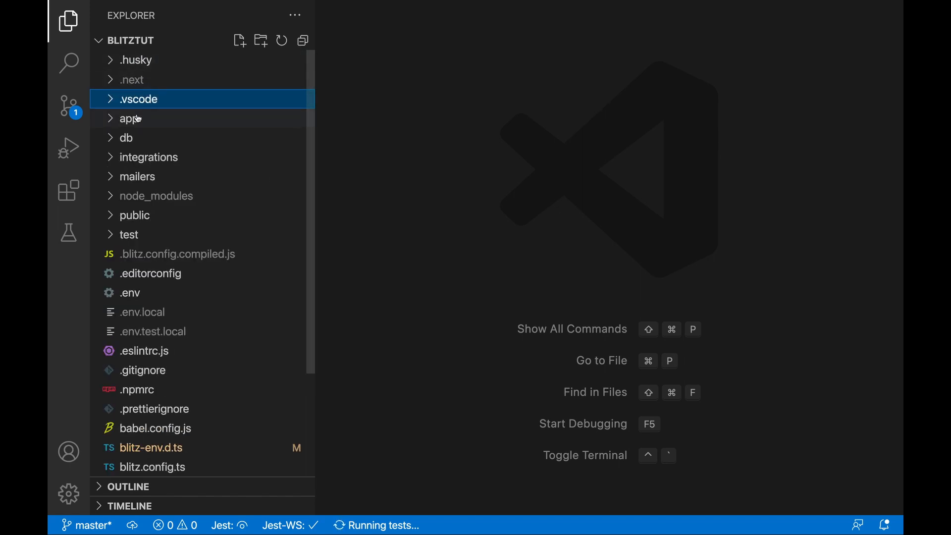
mouse_move(166, 23)
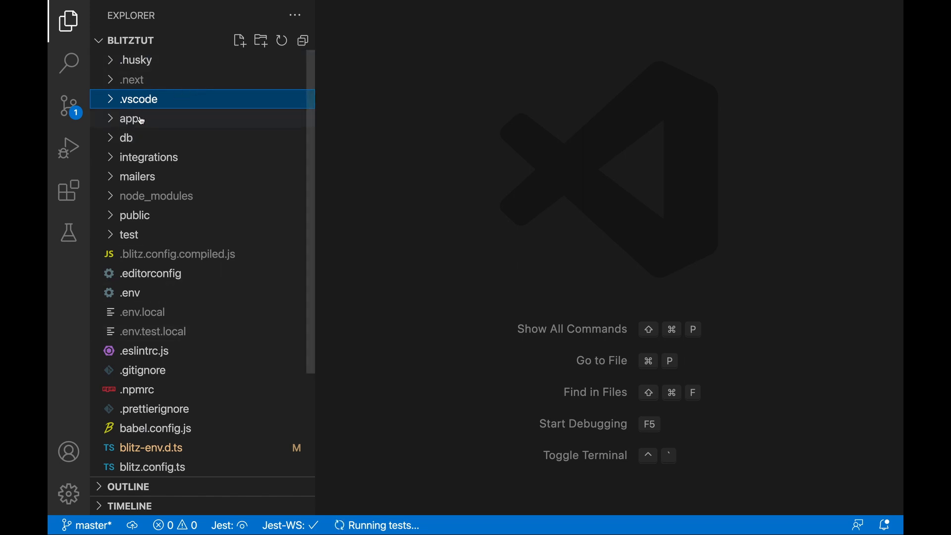
mouse_move(141, 120)
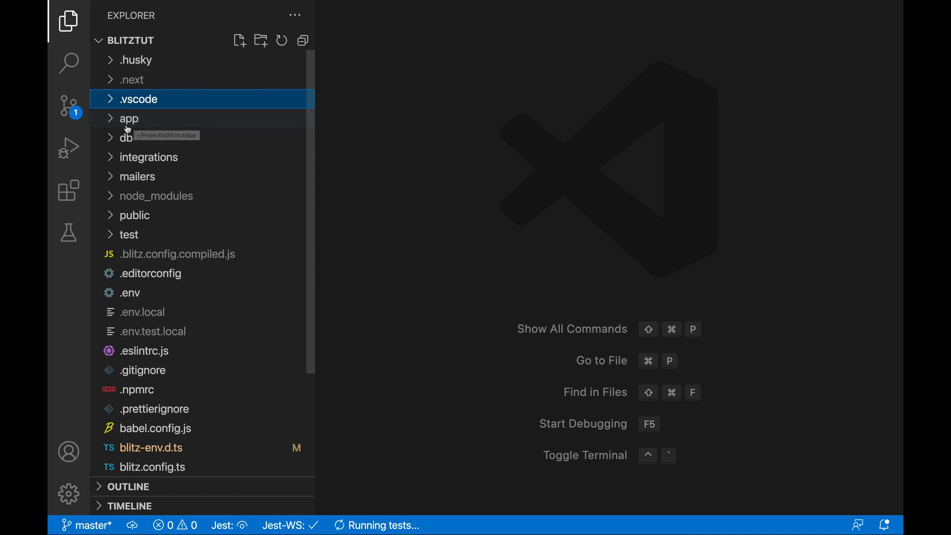
click(129, 119)
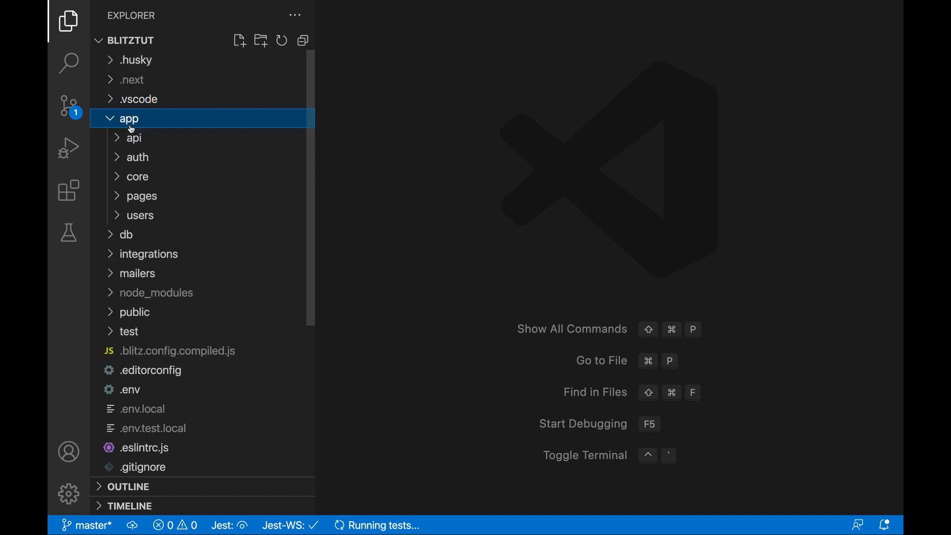
mouse_move(128, 124)
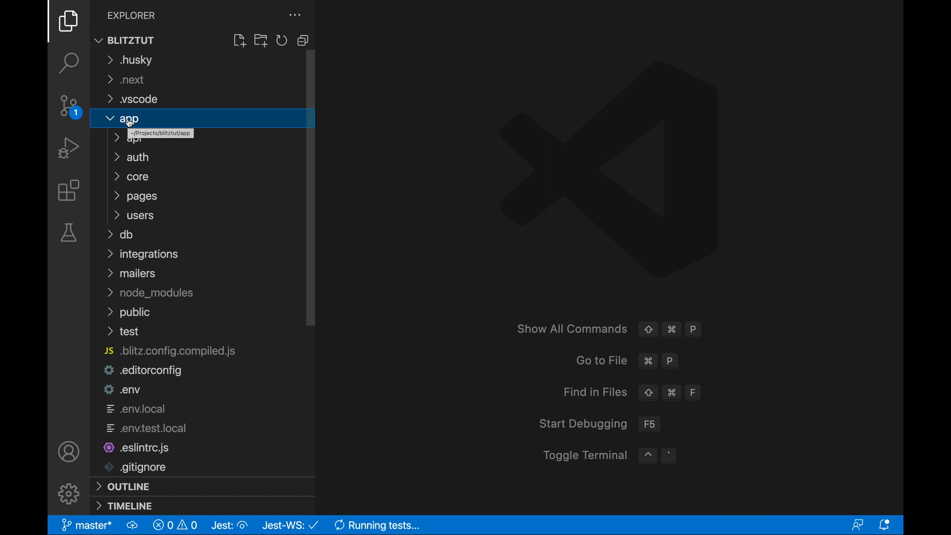
mouse_move(176, 123)
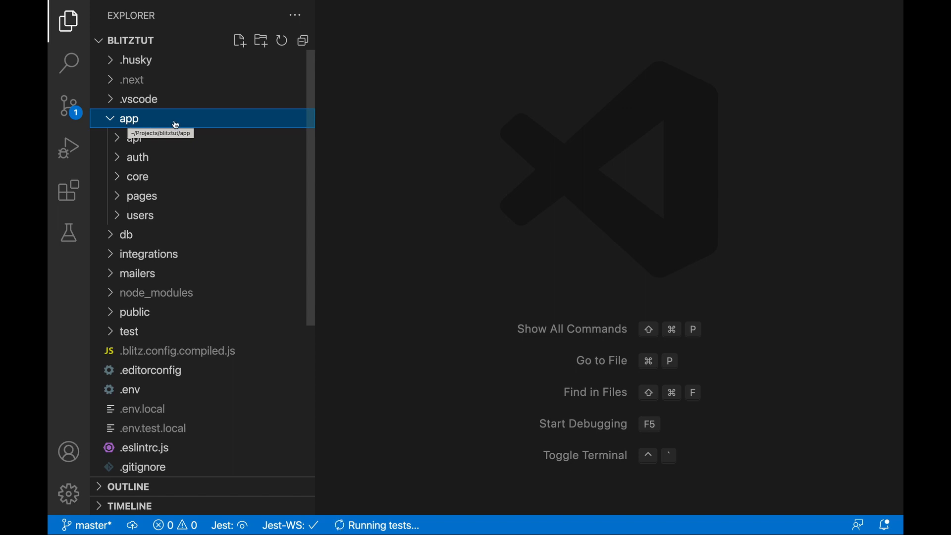
mouse_move(174, 123)
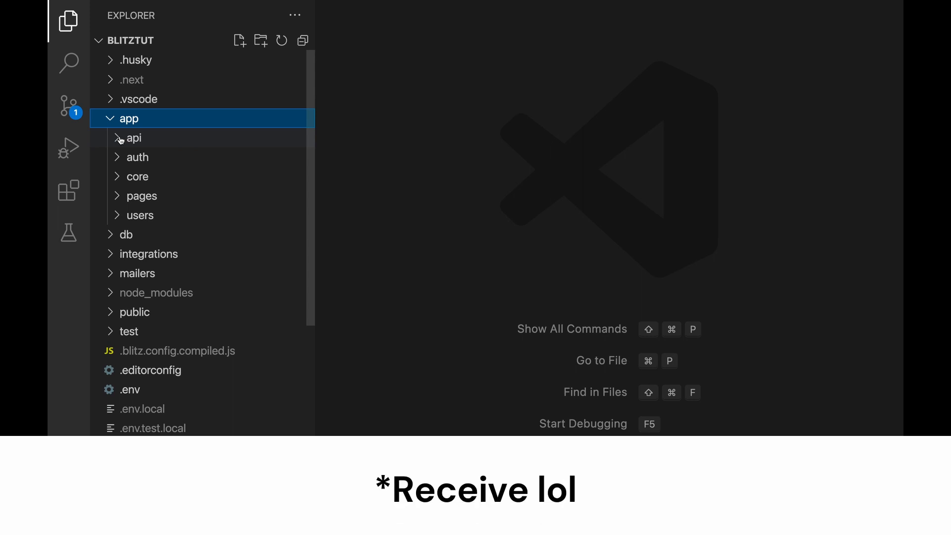
- Create a new file named getLoggedInUsers.tsx inside app/api
click(133, 138)
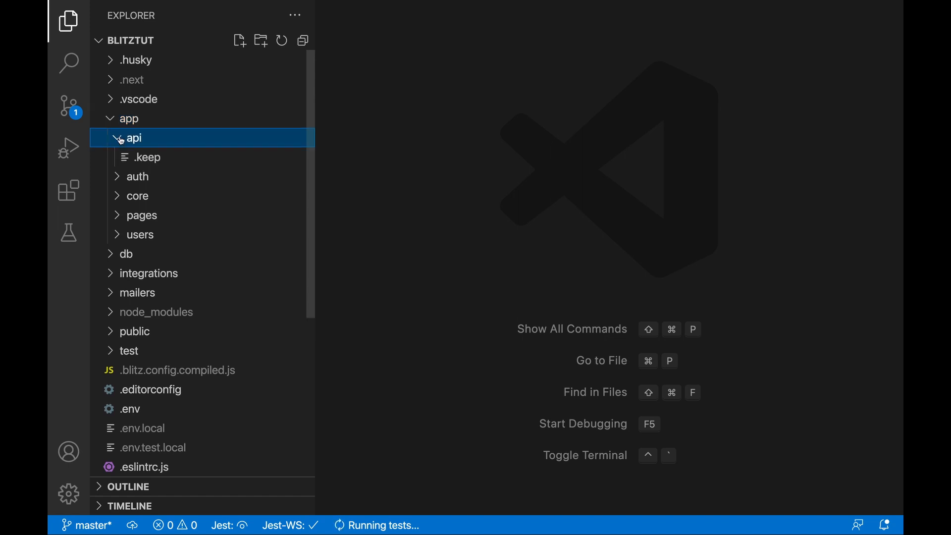
right_click(135, 138)
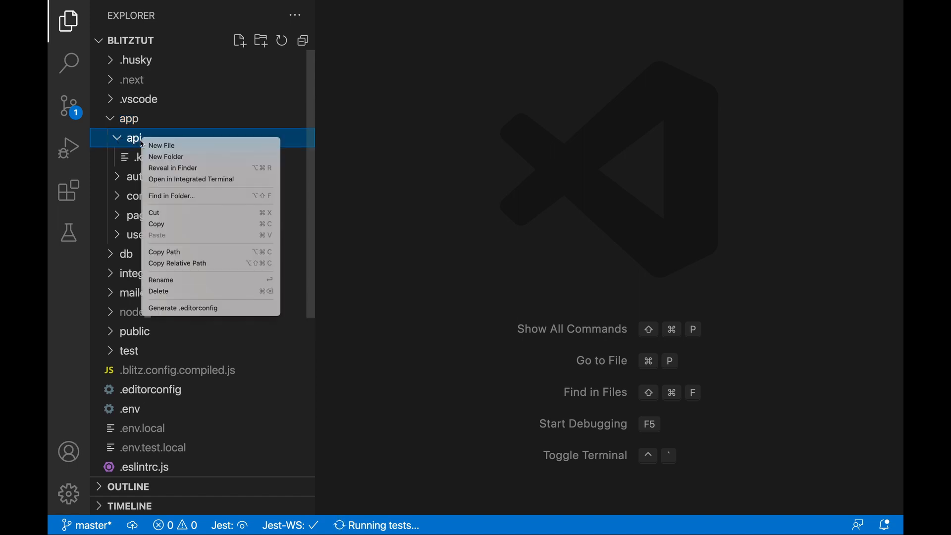
click(161, 145)
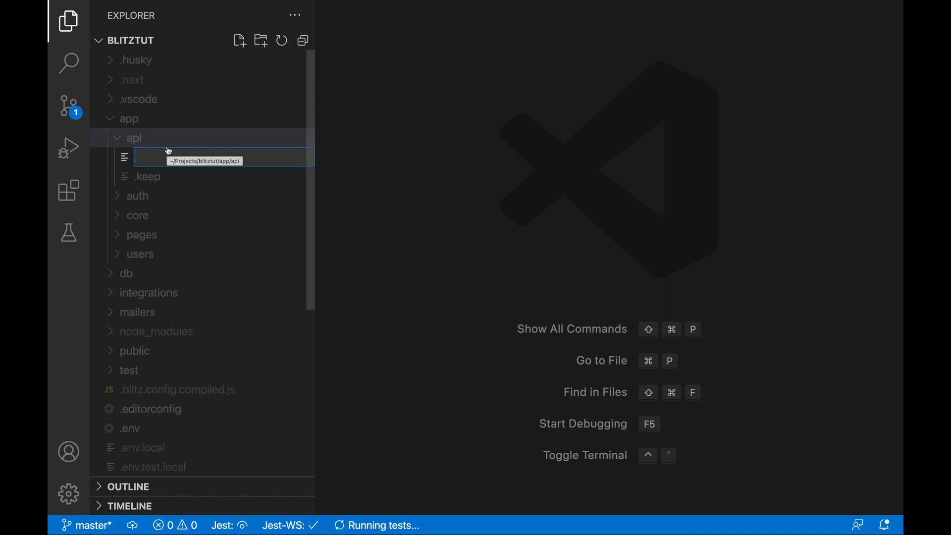
text(getLoggedInUsers.tsx)
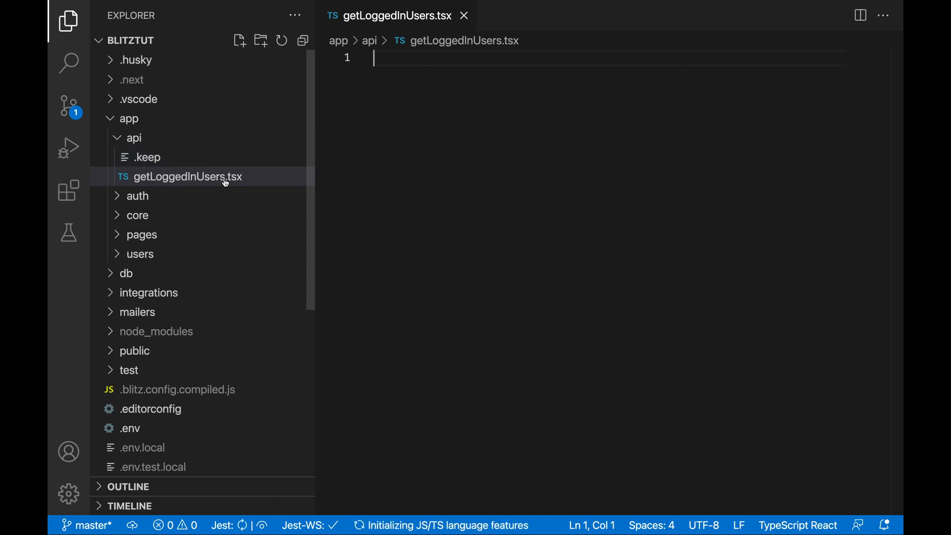
mouse_move(188, 176)
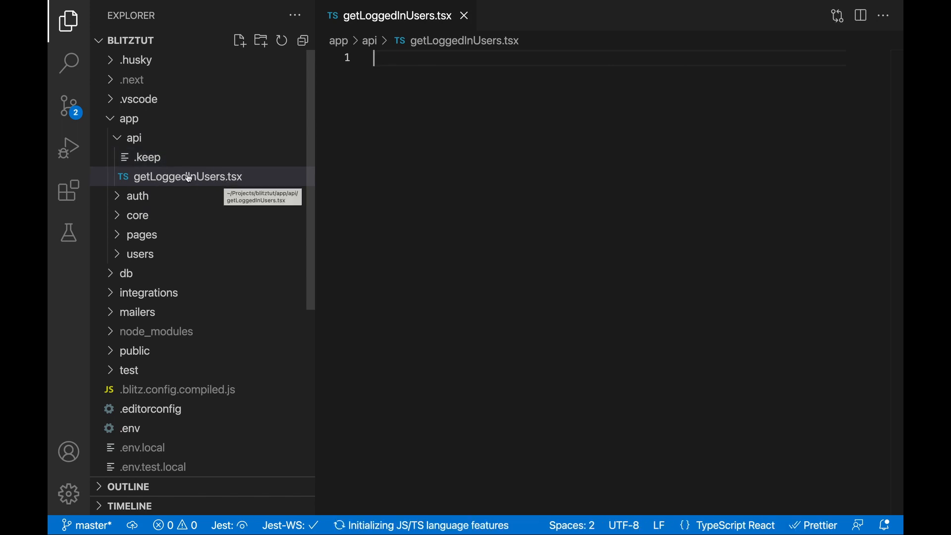
- Type the test URL https:/localhost:3000/api/getLoggedInUsers into the new file
text(https:/localhost:)
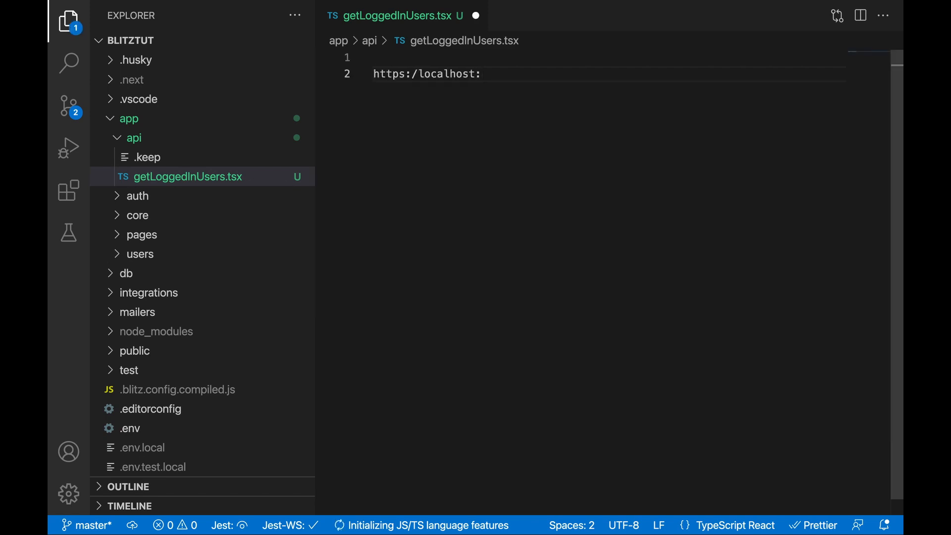
text(3000/)
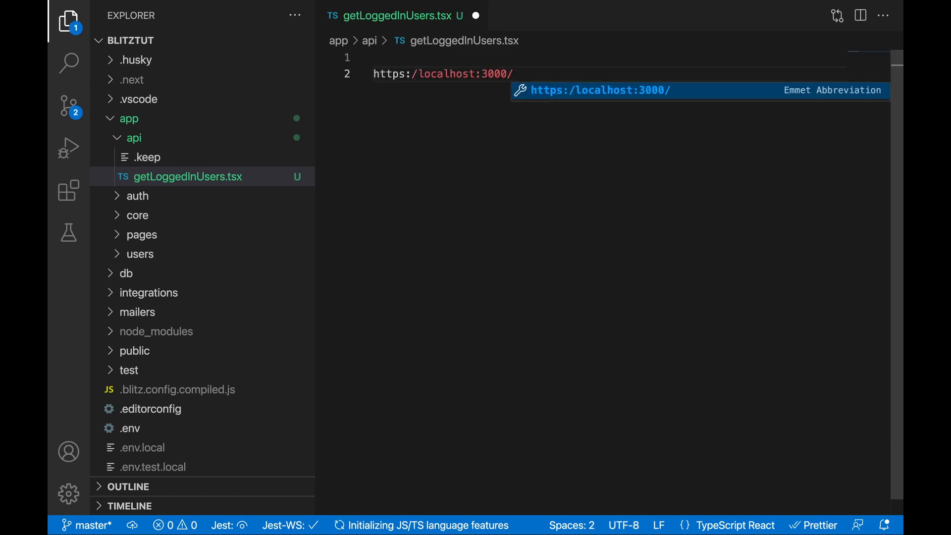
text(api/getL)
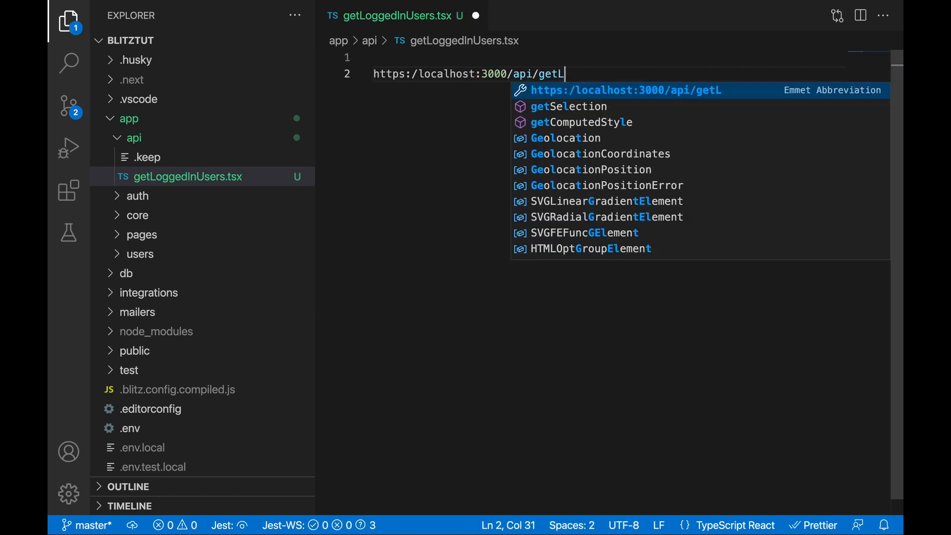
text(oggedInUsers)
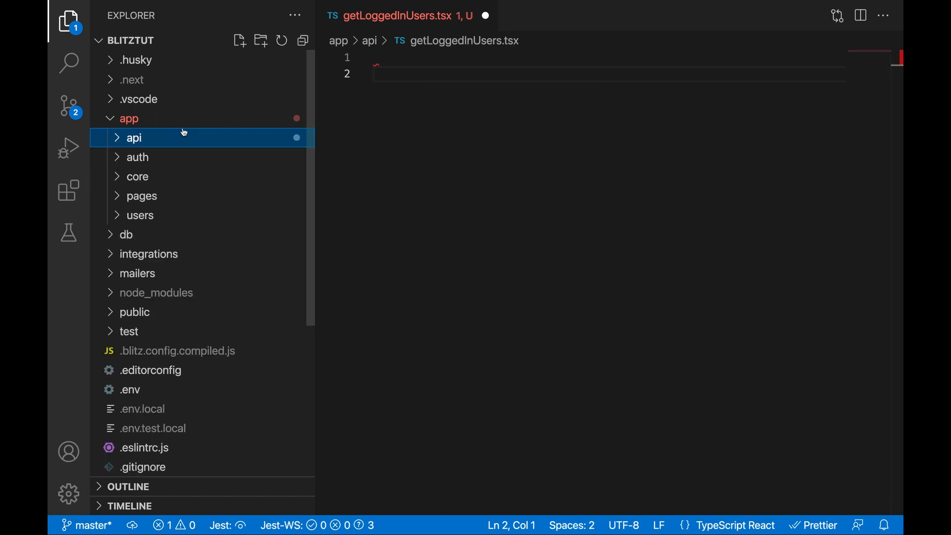
mouse_move(171, 130)
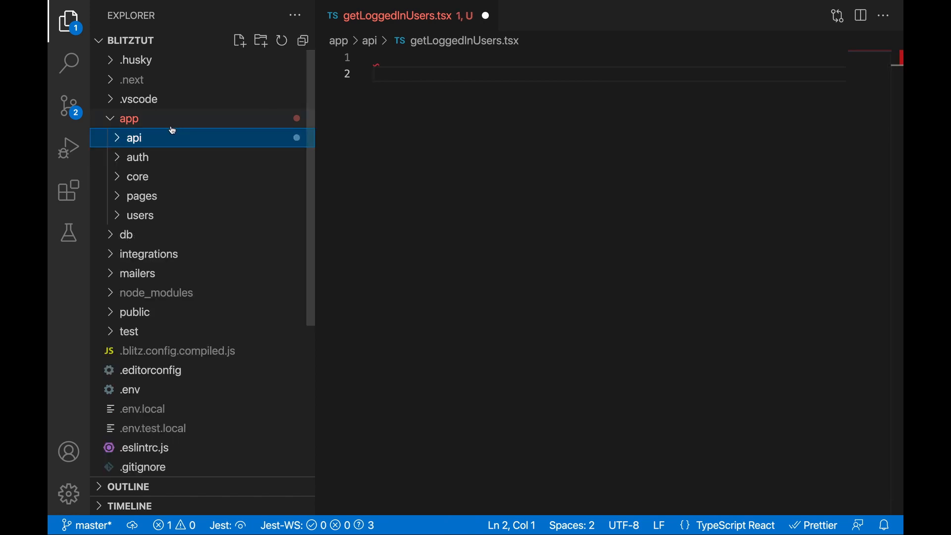
mouse_move(173, 129)
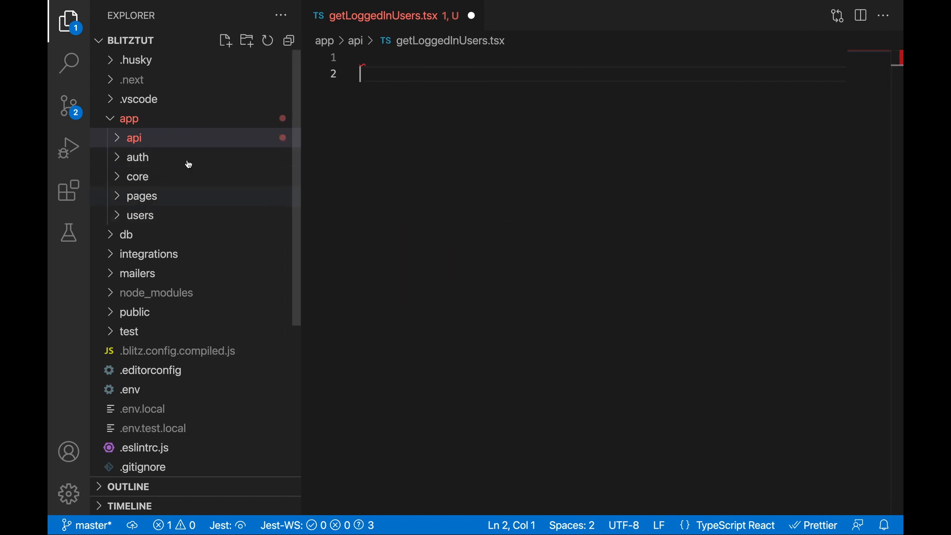
mouse_move(353, 145)
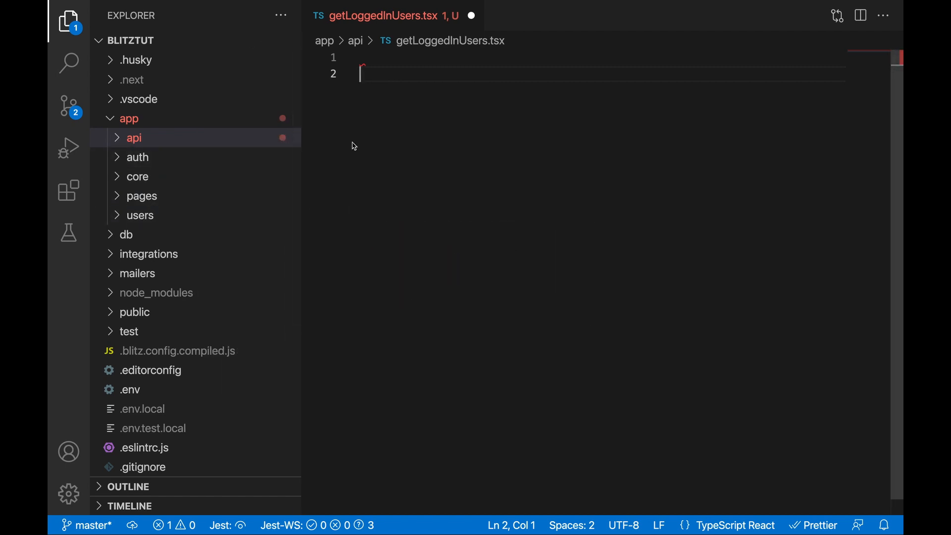
mouse_move(154, 159)
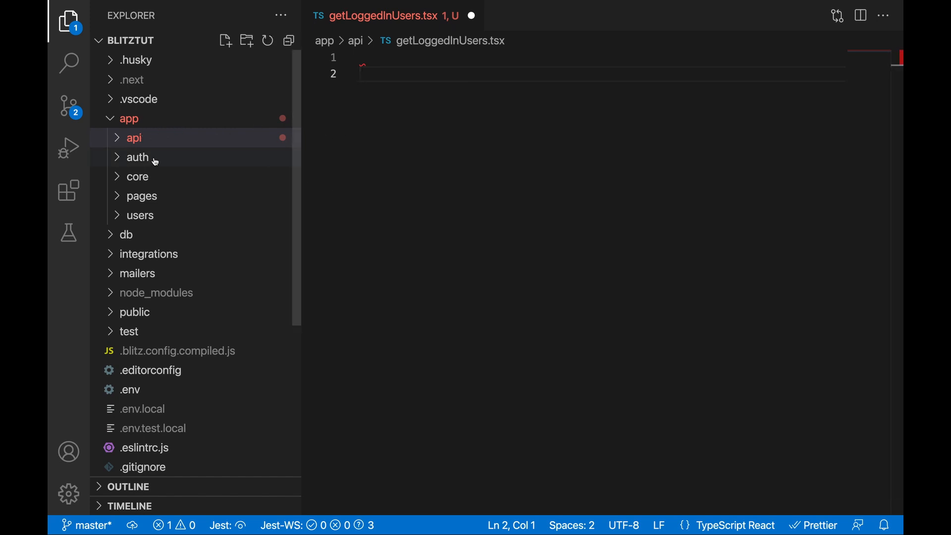
mouse_move(154, 160)
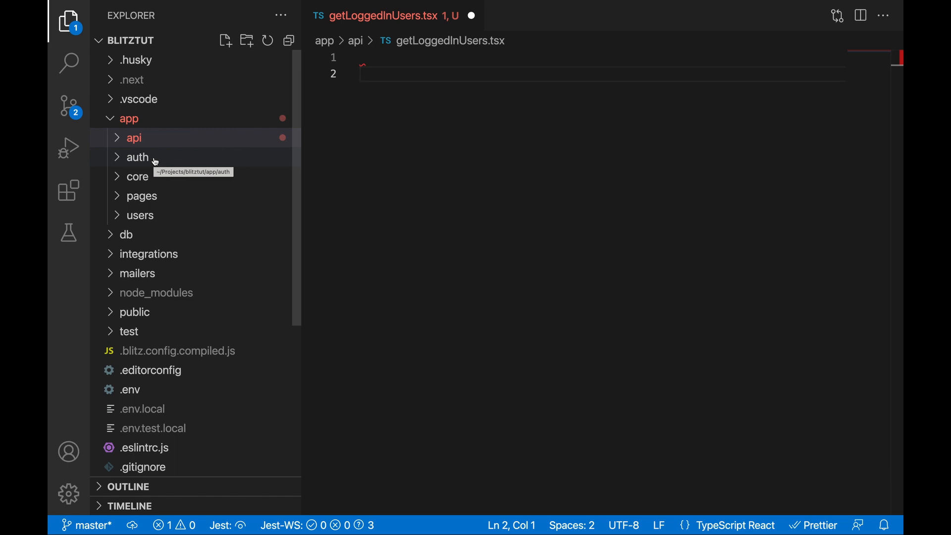
click(134, 138)
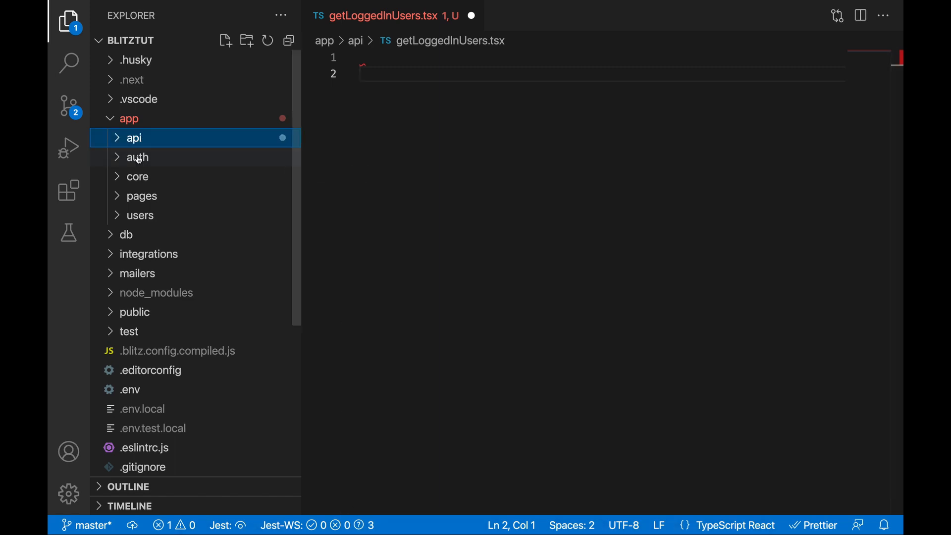
click(137, 157)
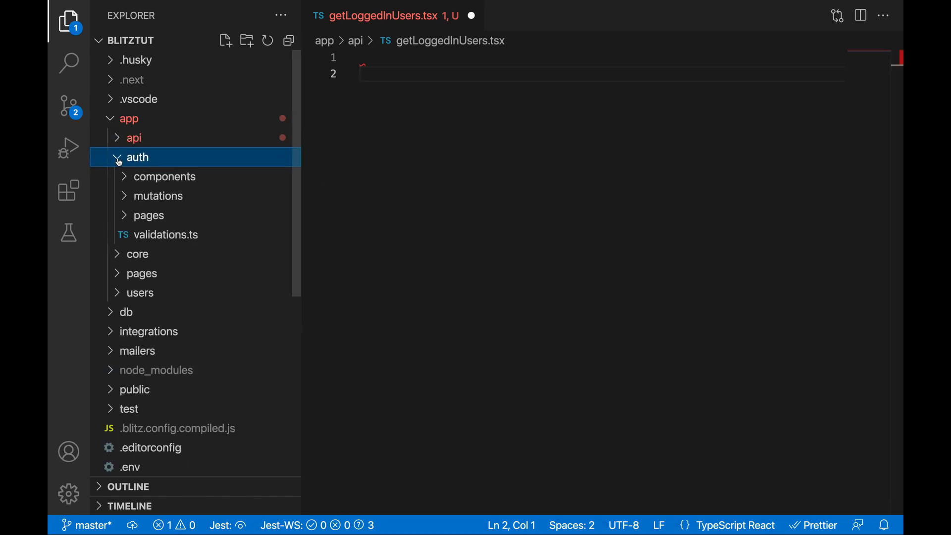
click(137, 157)
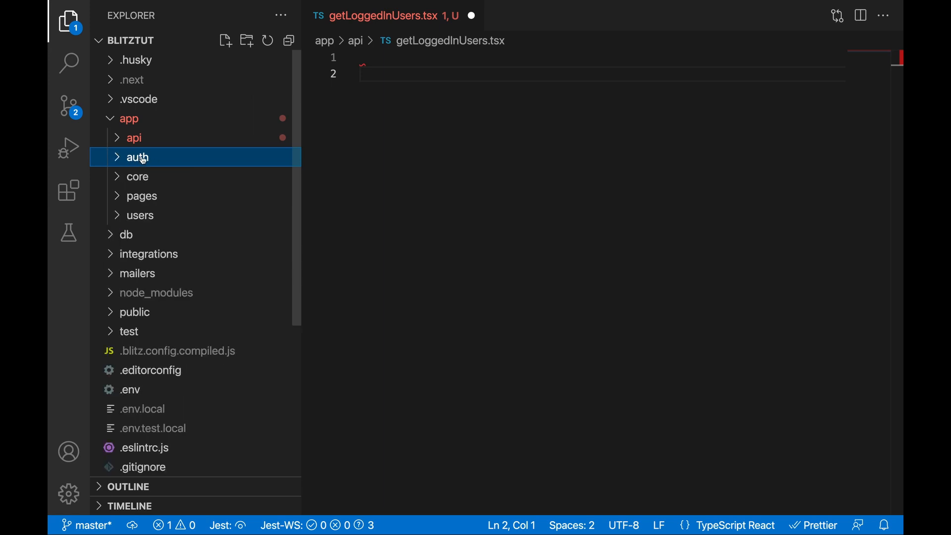
mouse_move(133, 160)
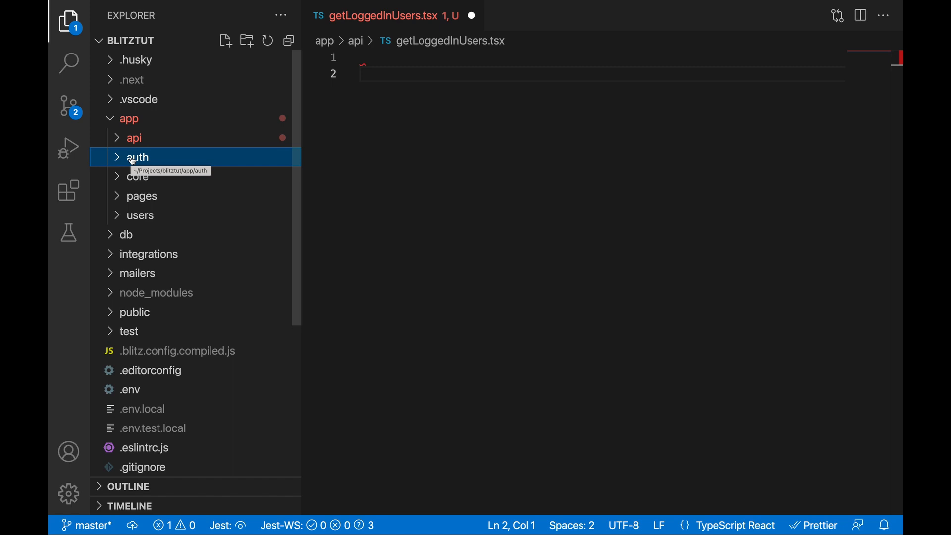
mouse_move(151, 158)
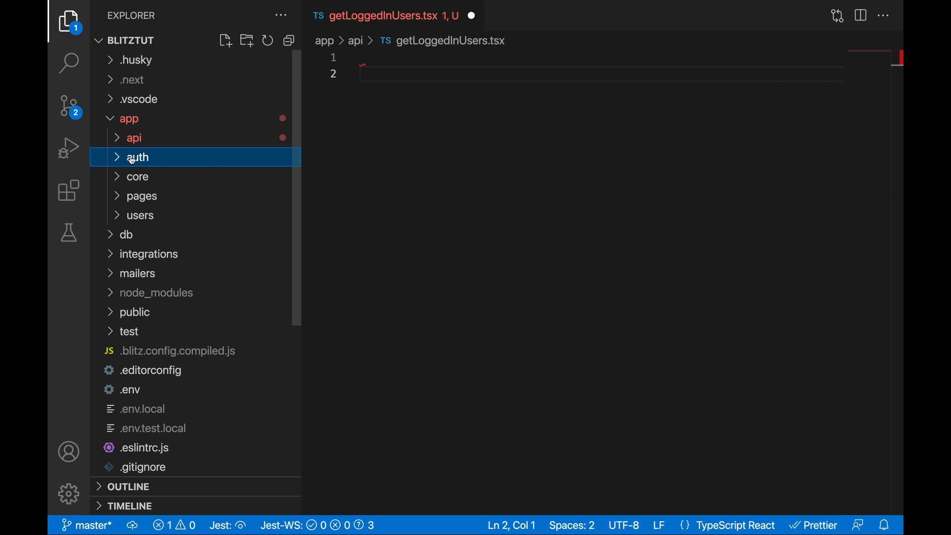
mouse_move(146, 161)
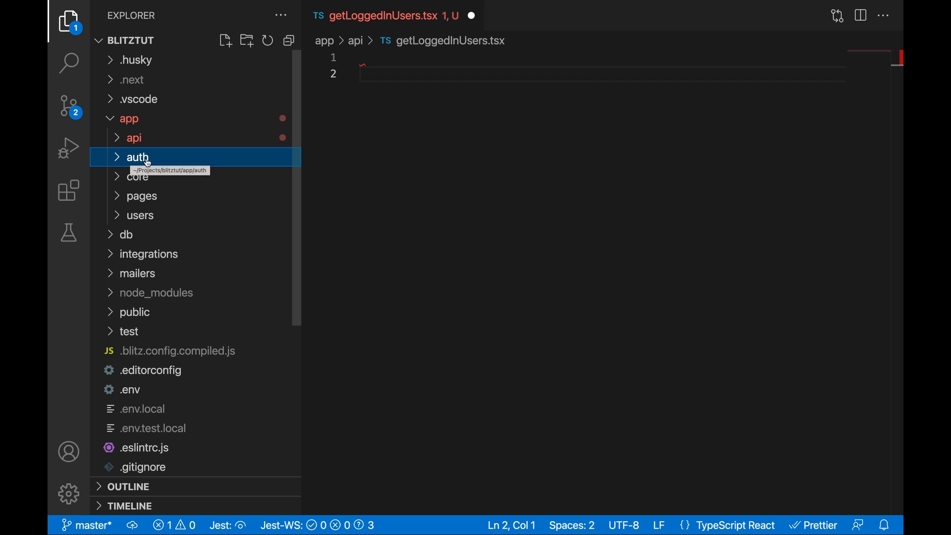
mouse_move(177, 155)
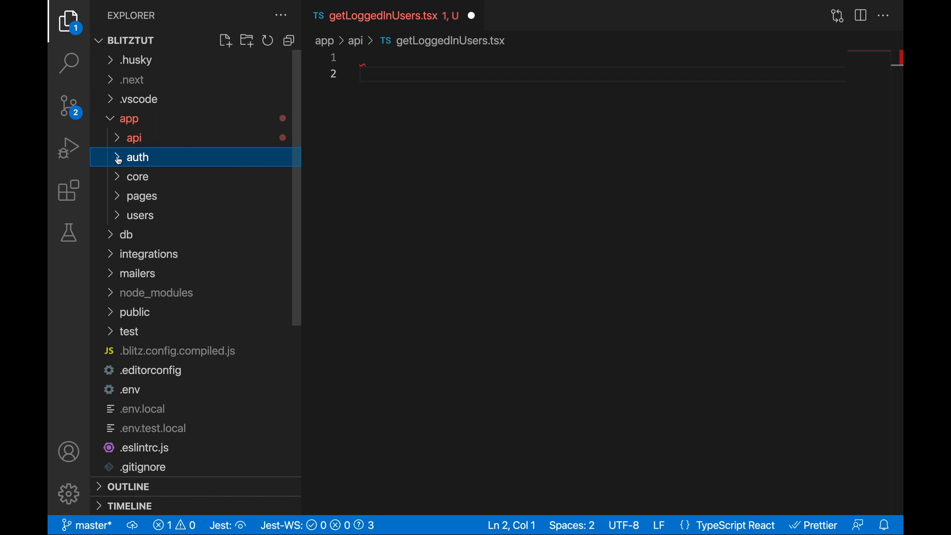
click(137, 157)
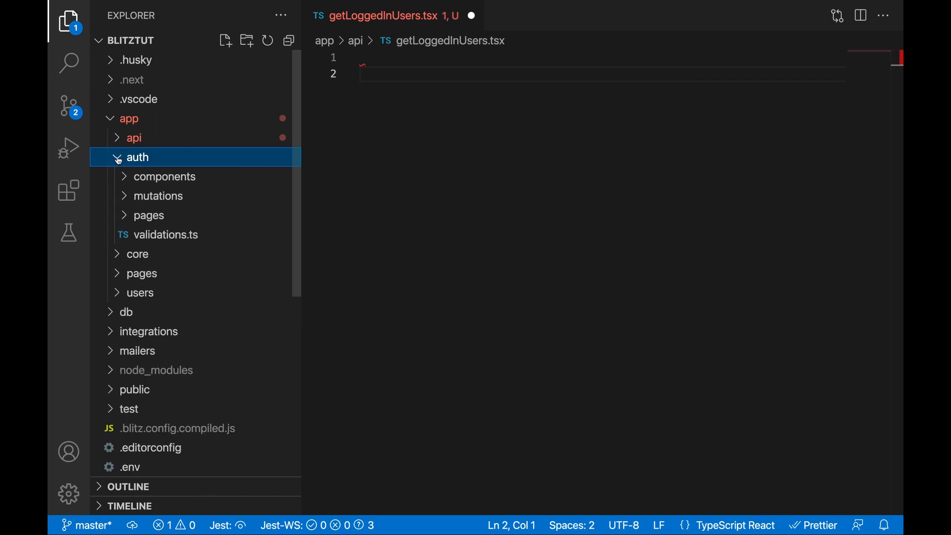
click(137, 157)
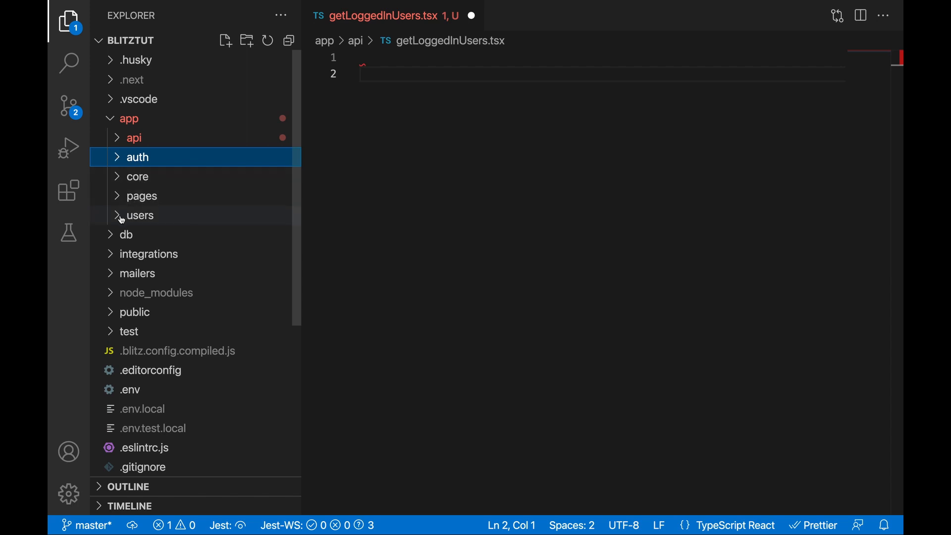
- Reveal getCurrentUser.ts in users/queries, then collapse the users folder
click(141, 215)
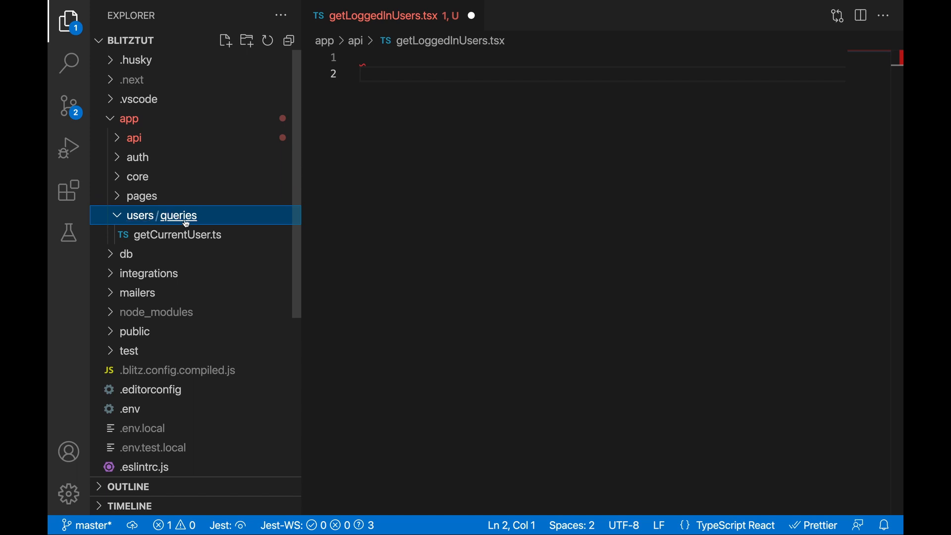
mouse_move(183, 216)
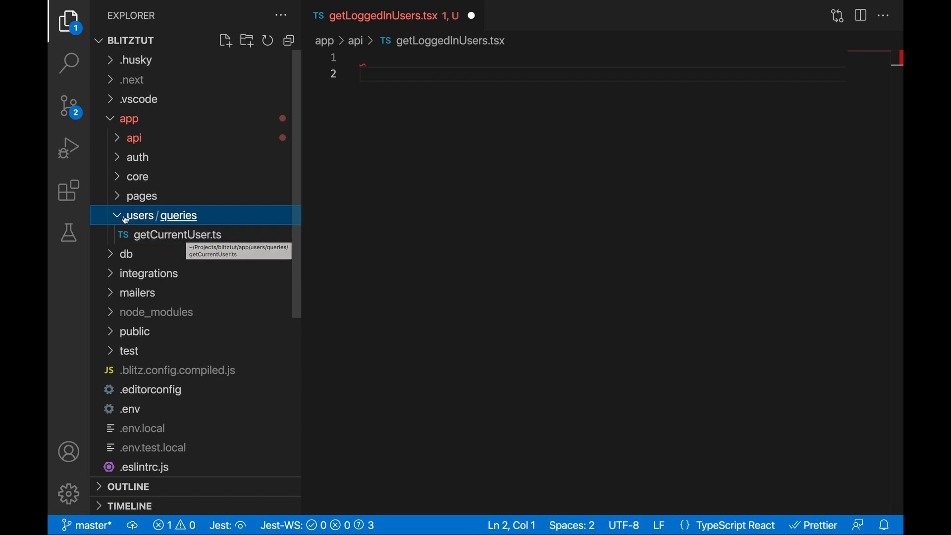
mouse_move(118, 218)
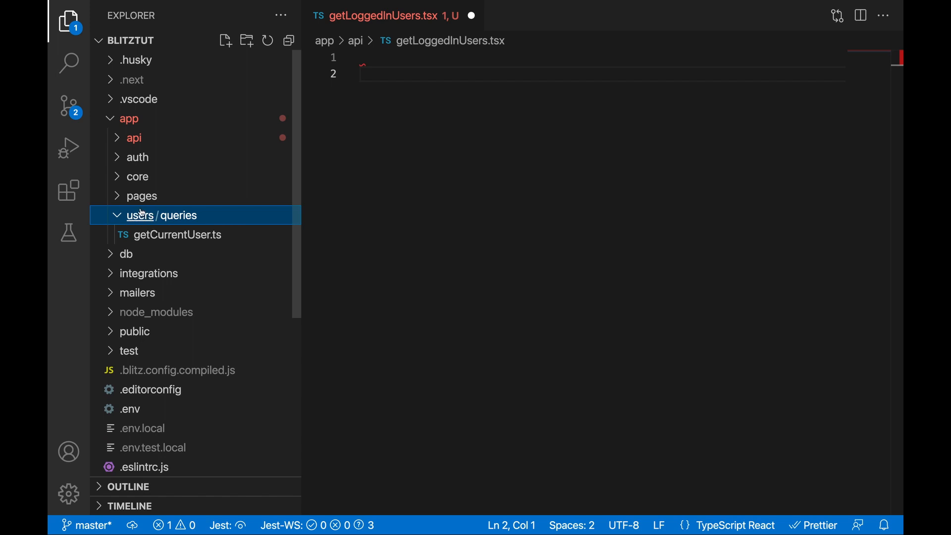
mouse_move(138, 219)
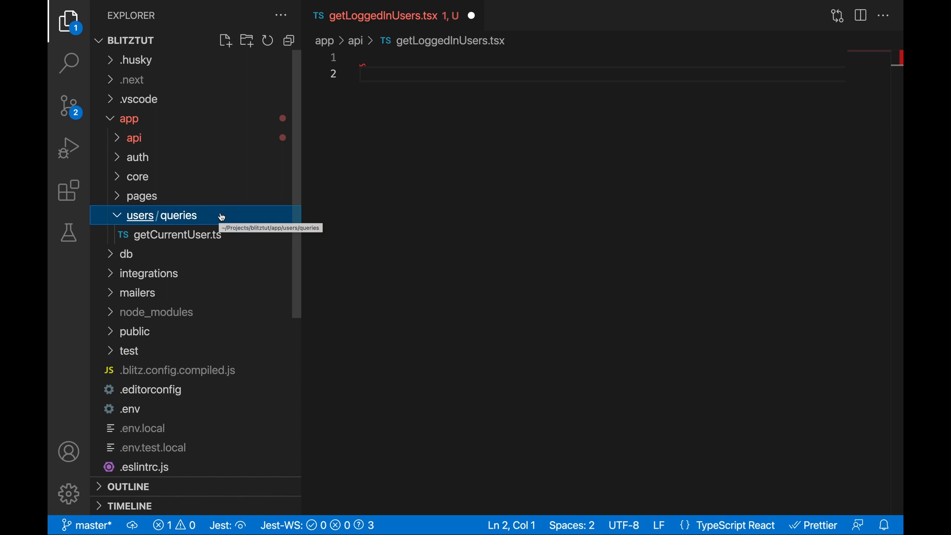
click(138, 157)
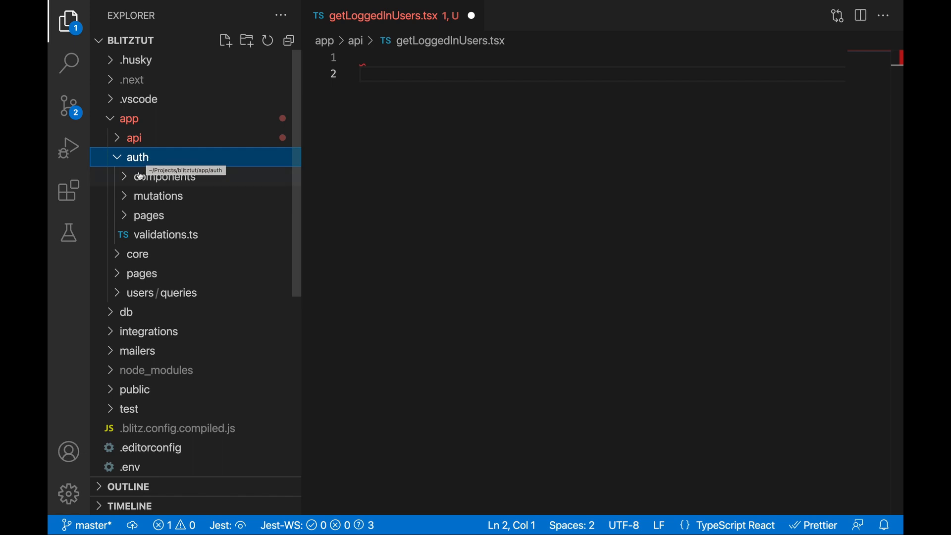
- List auth's components and open SignupForm.tsx in the editor
click(165, 176)
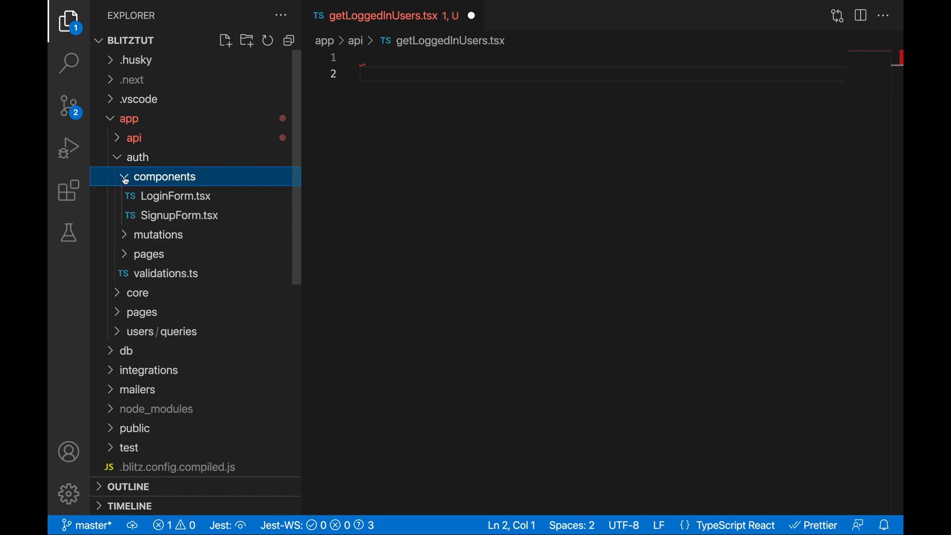
mouse_move(126, 180)
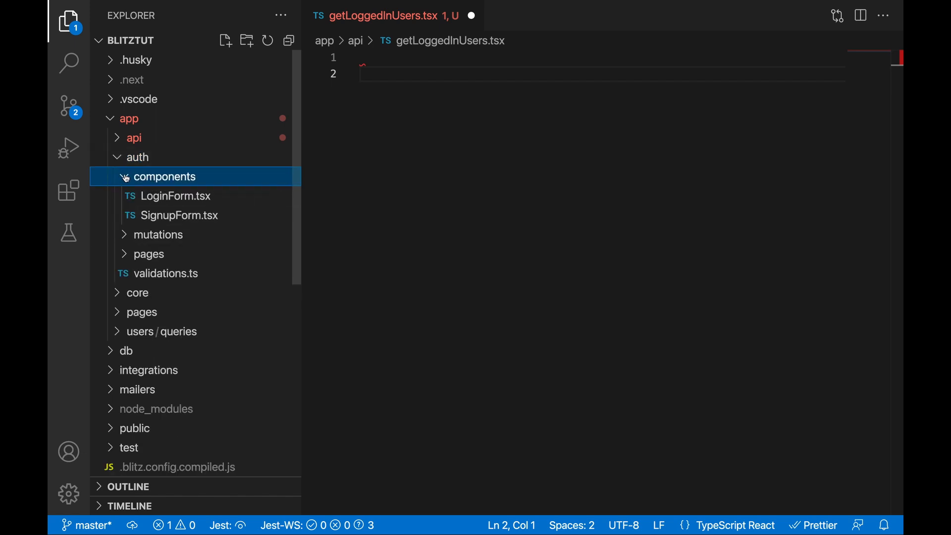
double_click(179, 216)
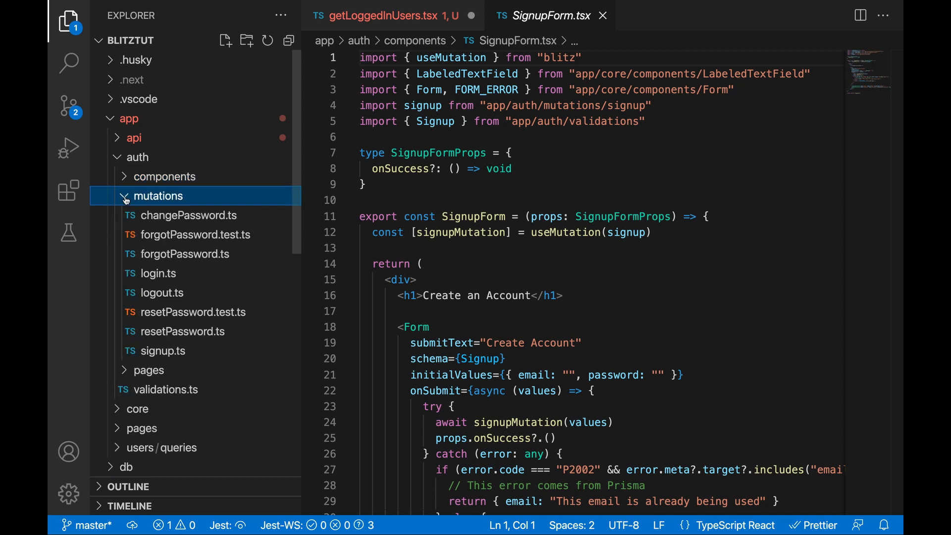
mouse_move(156, 200)
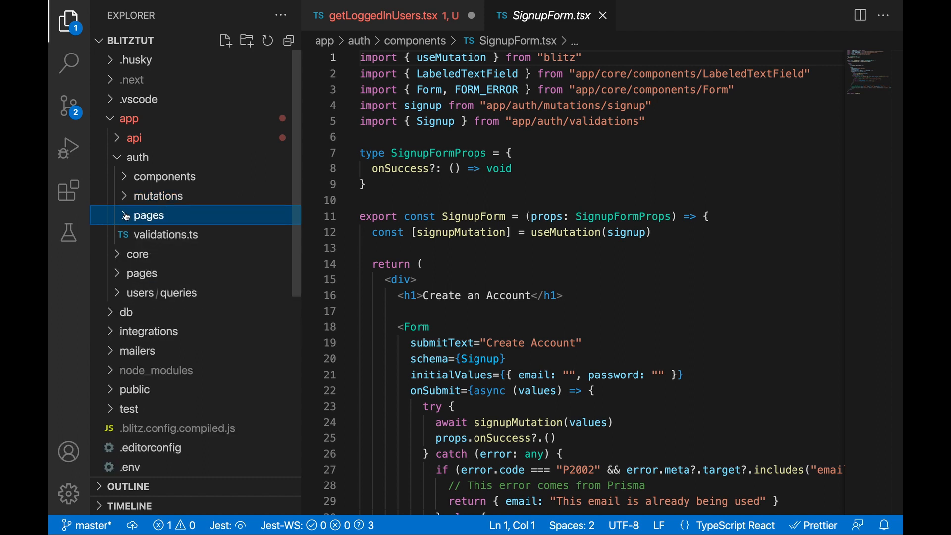
- Open auth's login.tsx to highlight the LoginForm markup, then open validations.ts
click(148, 215)
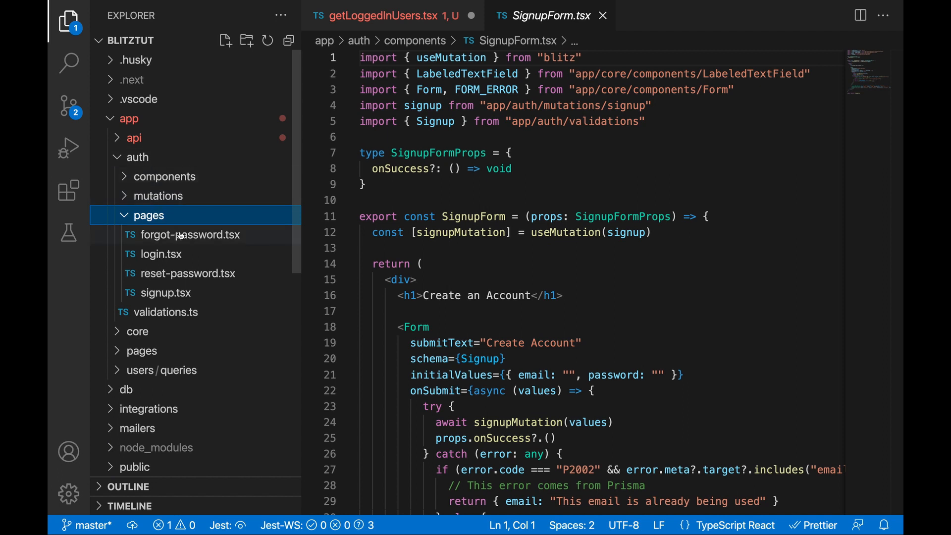
click(160, 254)
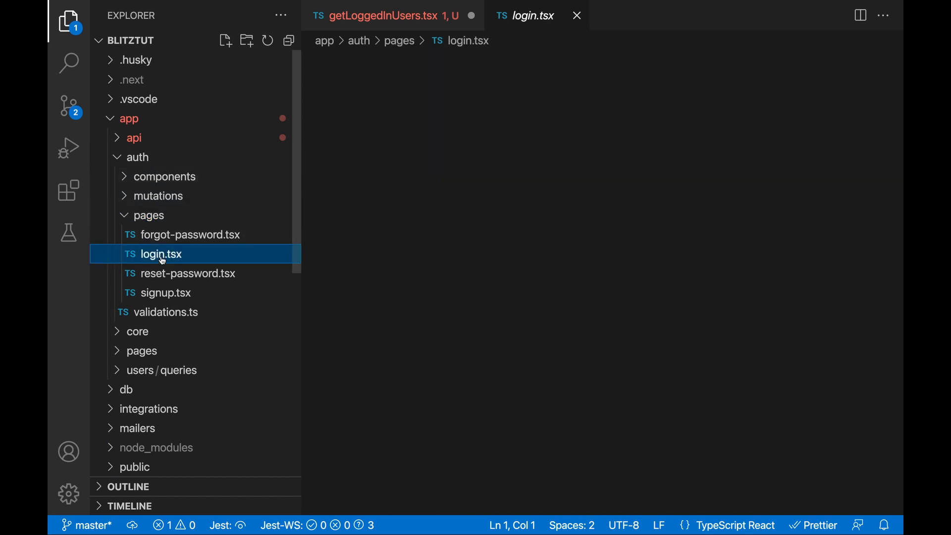
click(160, 253)
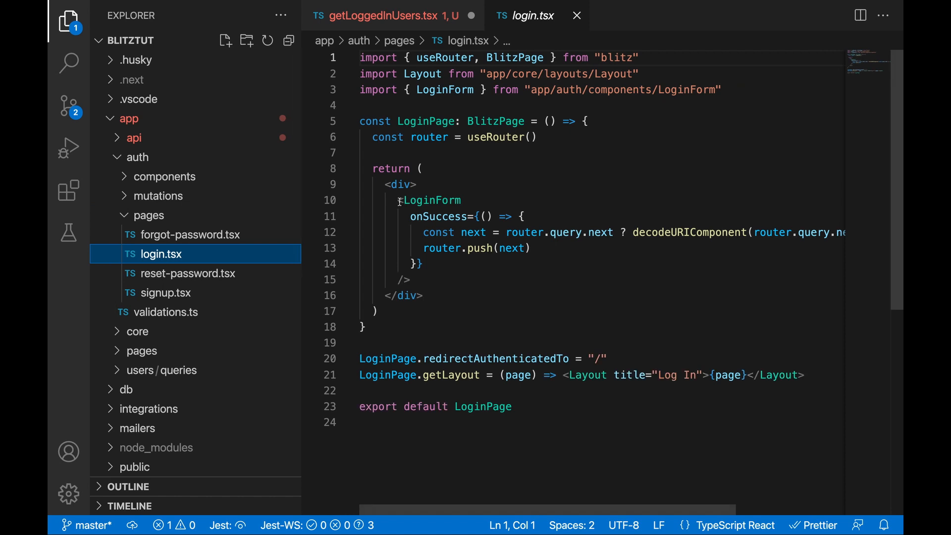
drag(397, 200, 422, 295)
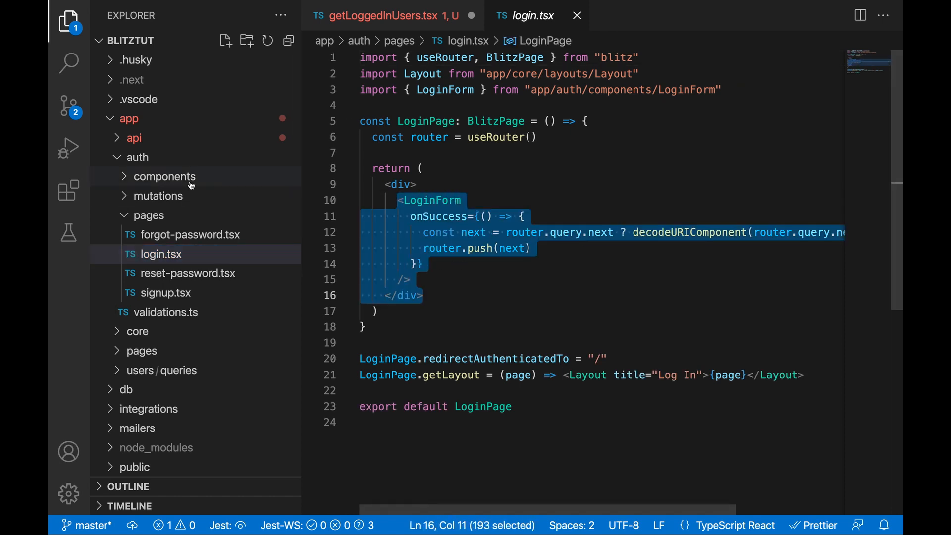
click(164, 176)
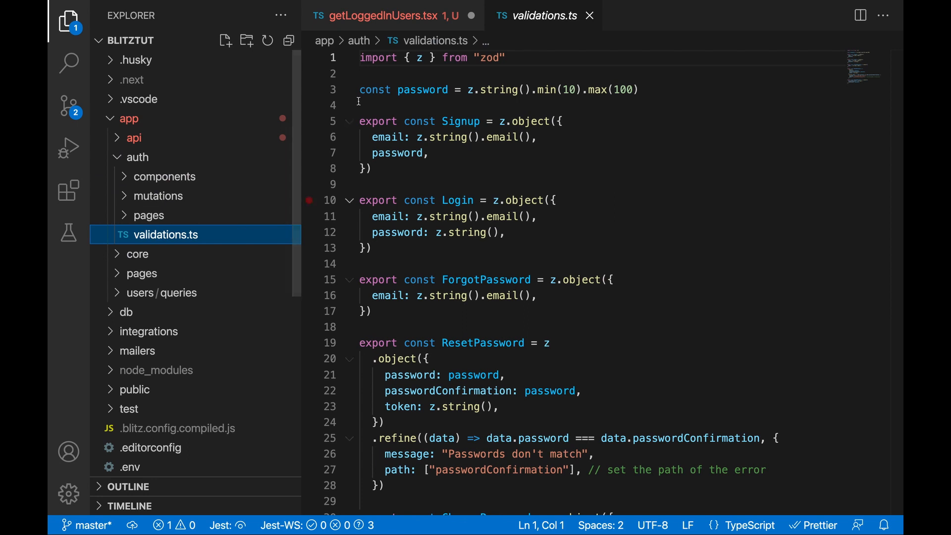
scroll(down, 3)
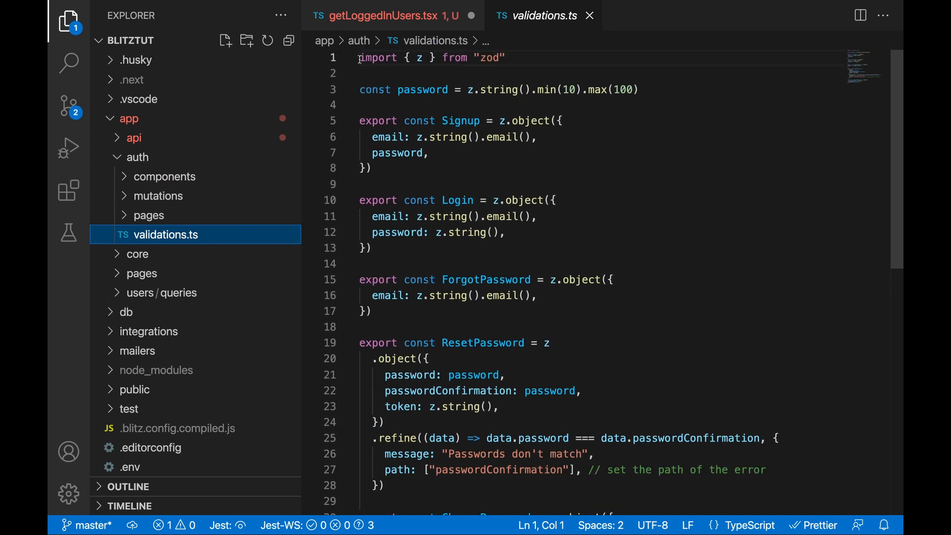
double_click(490, 58)
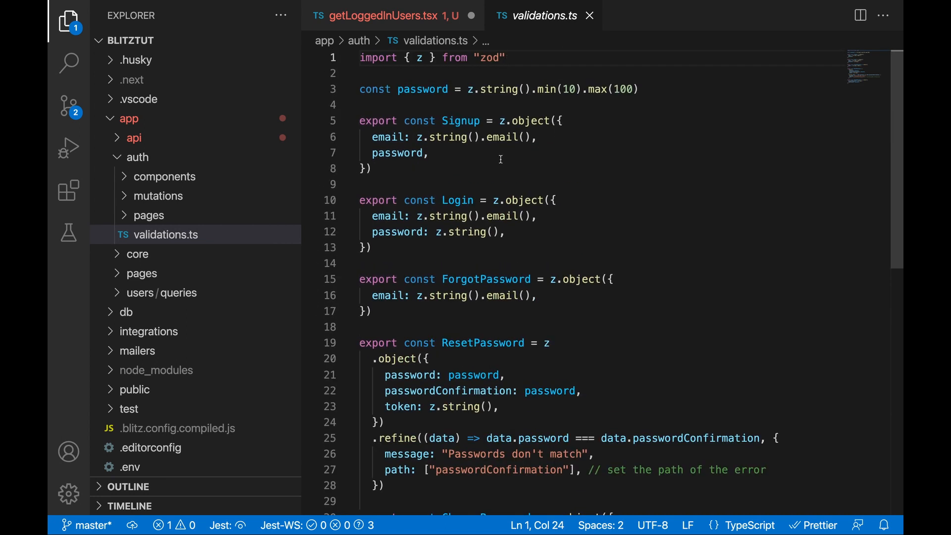
mouse_move(154, 139)
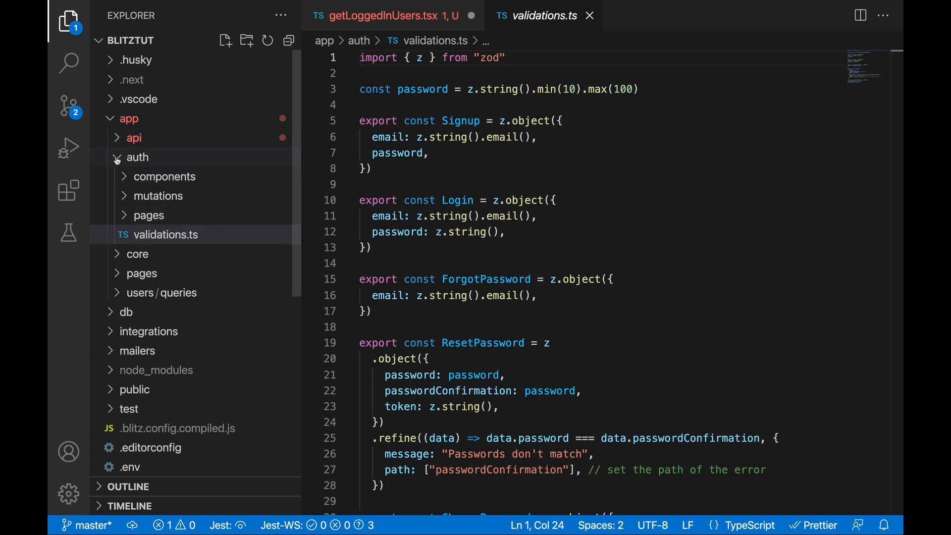
- Collapse auth, reveal core's components, hooks and layouts, and expand core/components to show Form.tsx
click(137, 157)
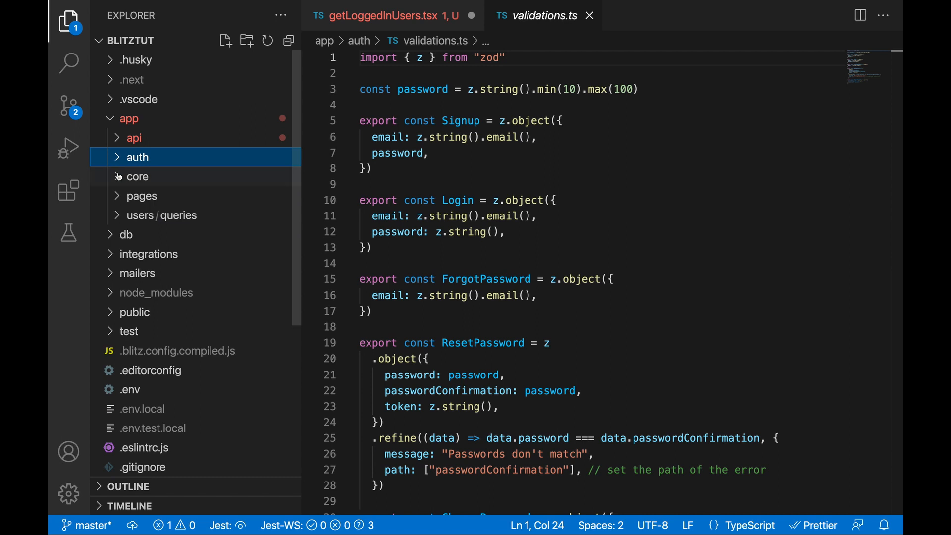
click(138, 176)
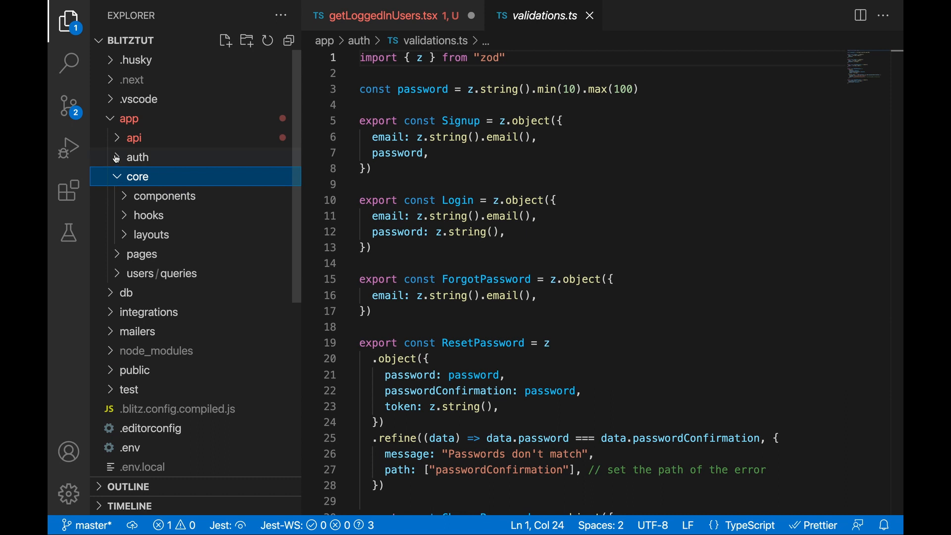
click(137, 157)
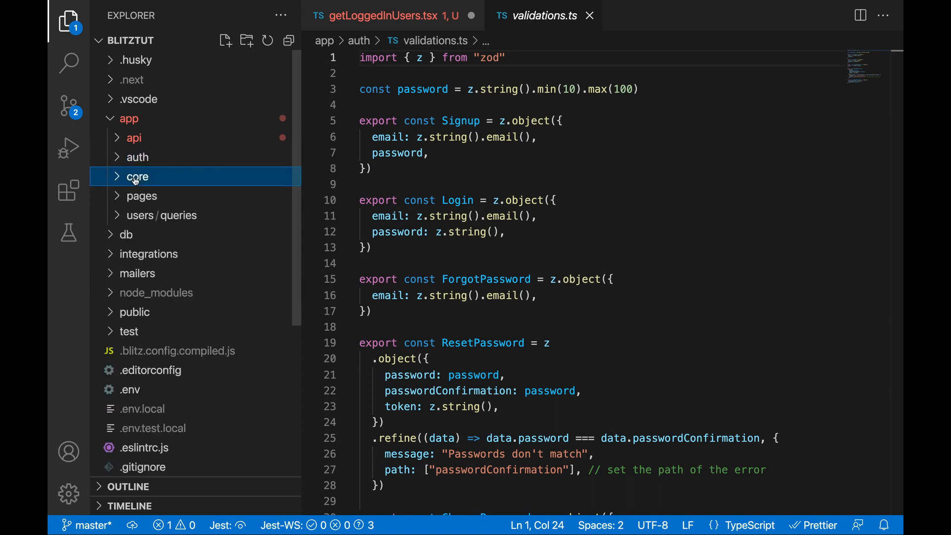
click(138, 177)
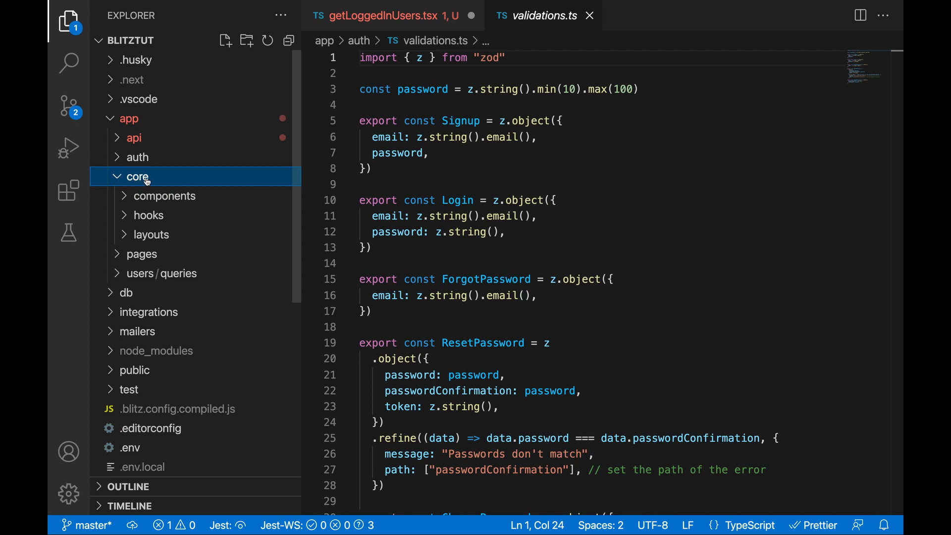
mouse_move(137, 179)
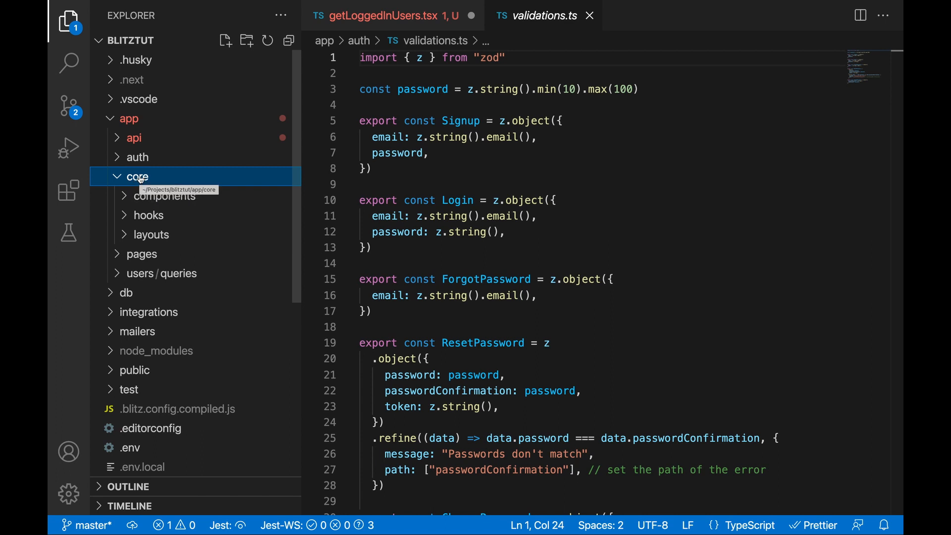
mouse_move(149, 178)
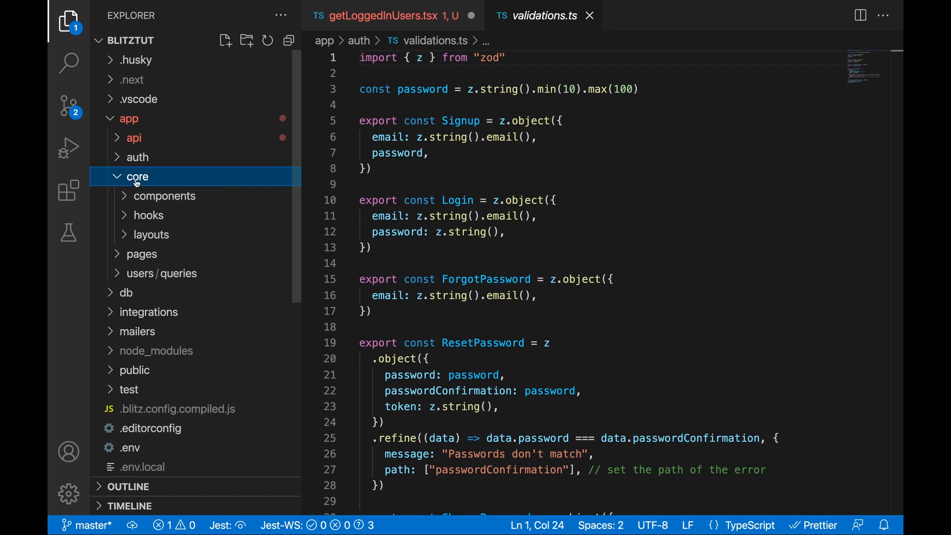
mouse_move(163, 180)
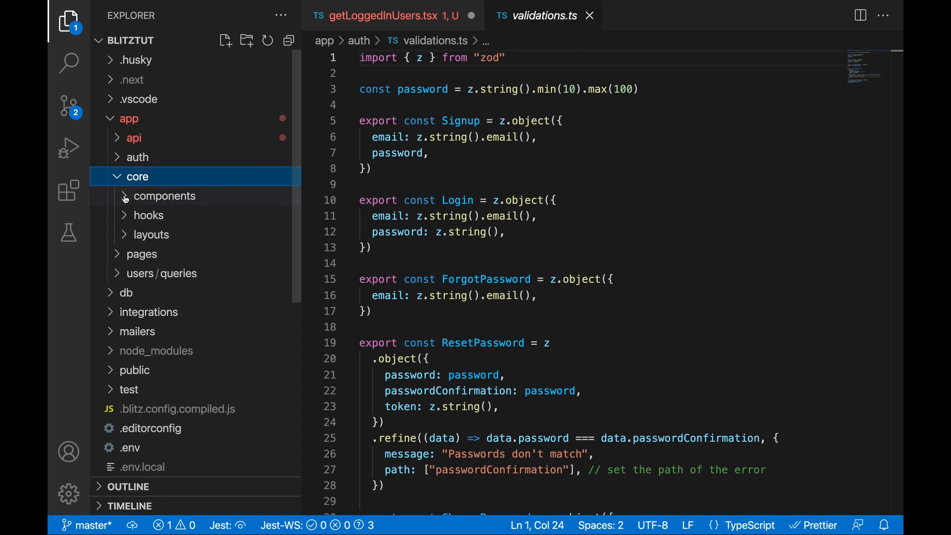
click(164, 195)
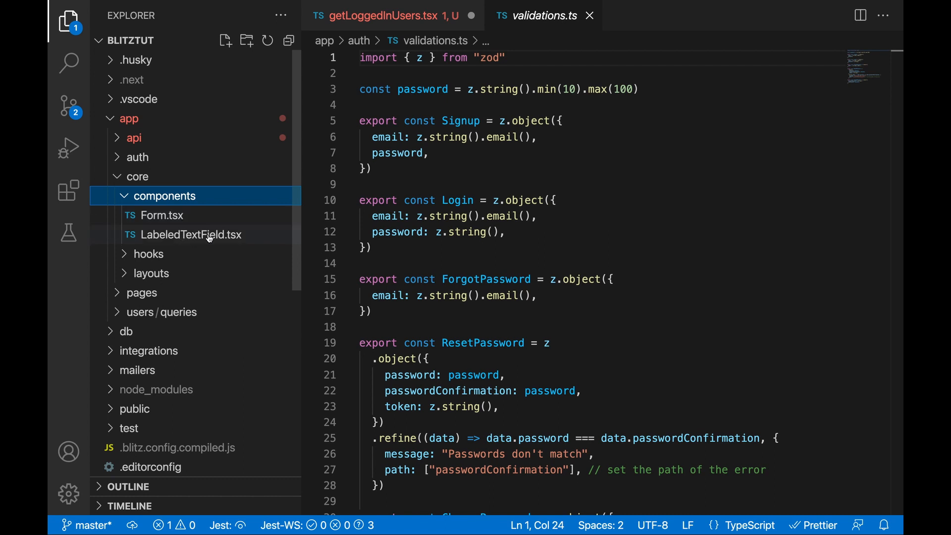
mouse_move(189, 233)
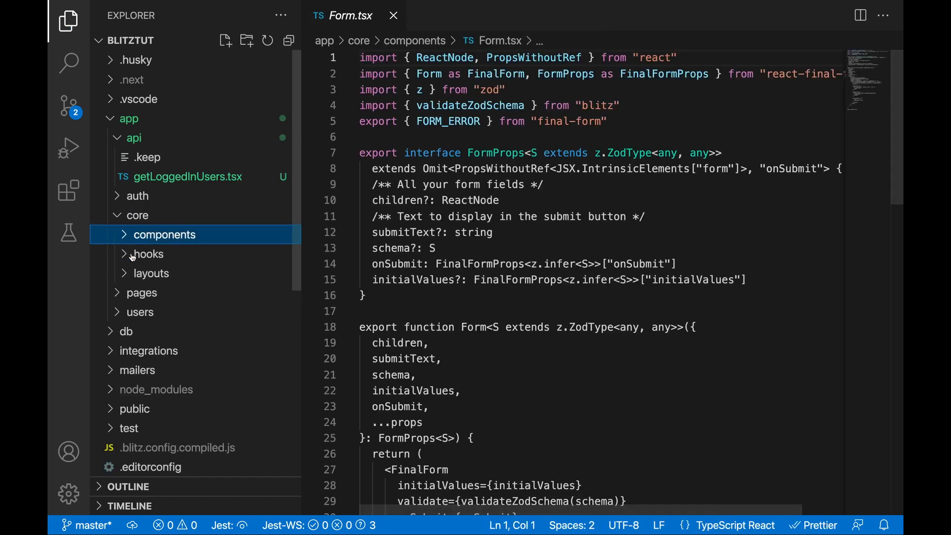
- Close Form.tsx, view useCurrentUser.ts from core/hooks, then collapse the hooks folder
click(149, 254)
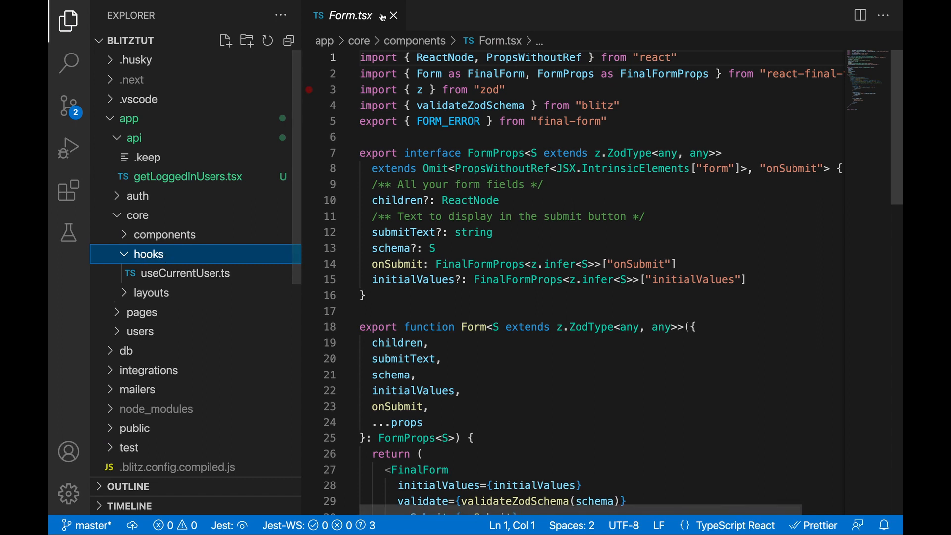
click(394, 16)
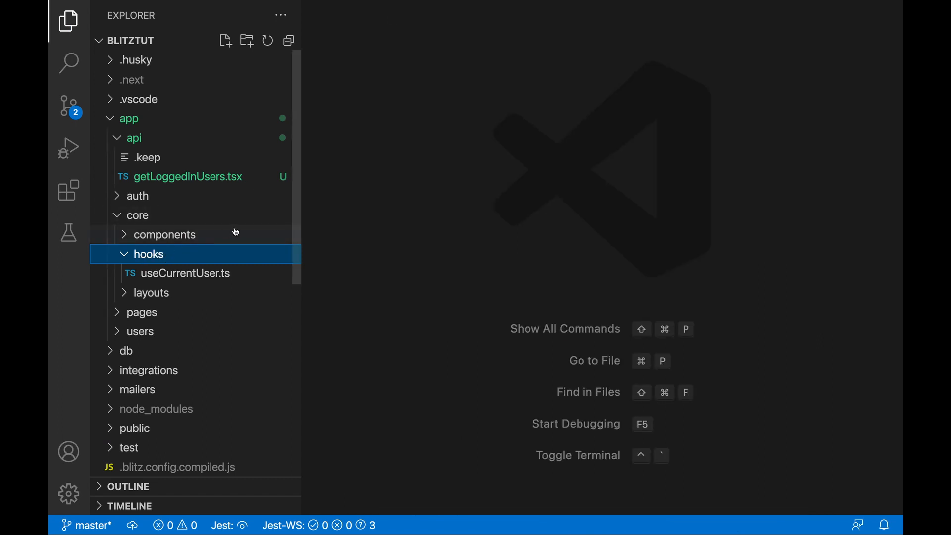
mouse_move(236, 254)
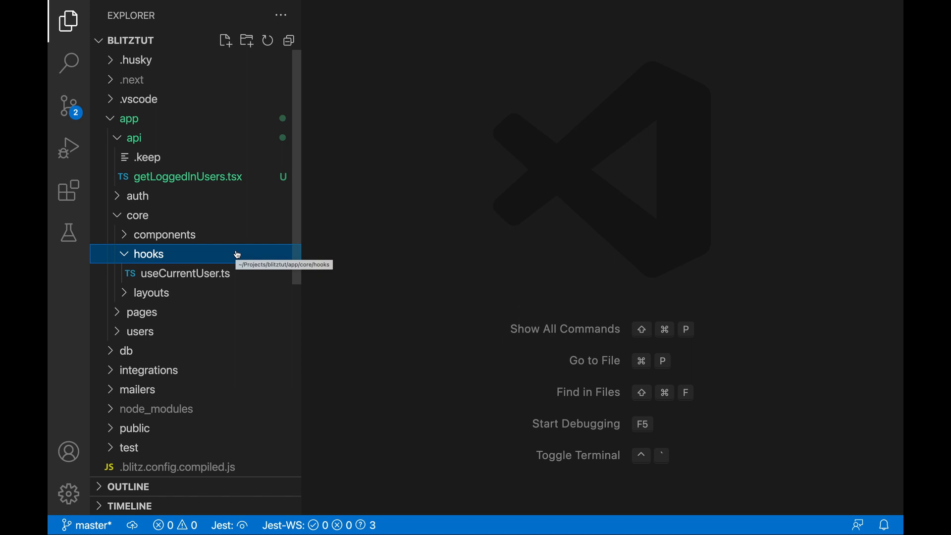
mouse_move(169, 272)
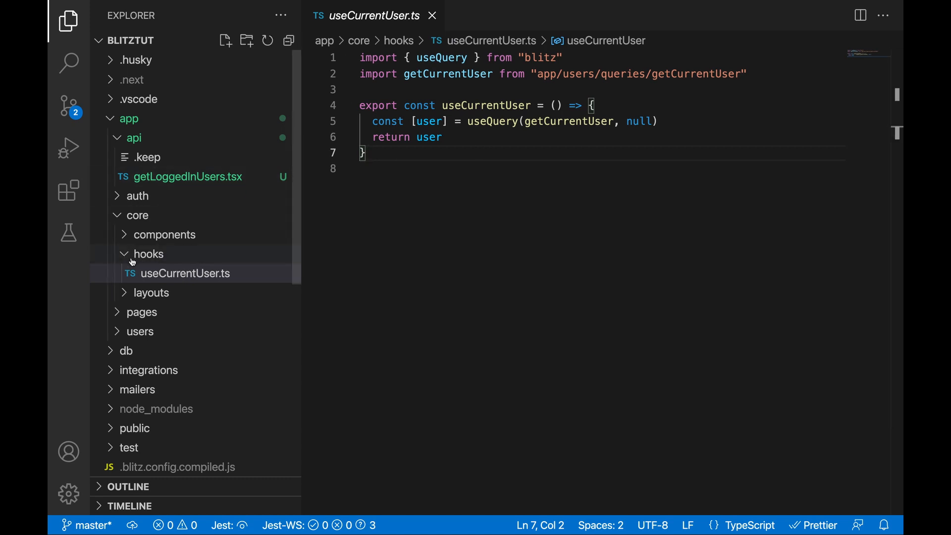
mouse_move(116, 257)
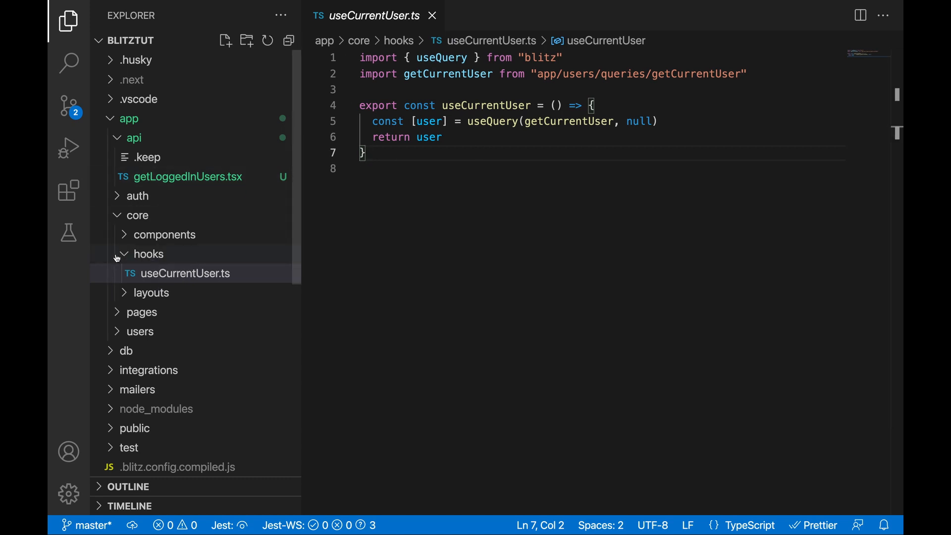
mouse_move(159, 255)
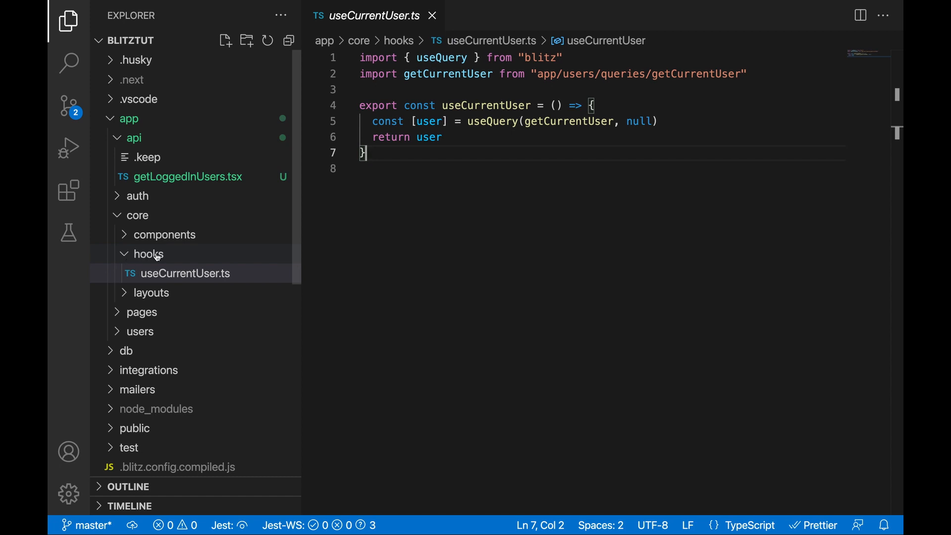
mouse_move(143, 280)
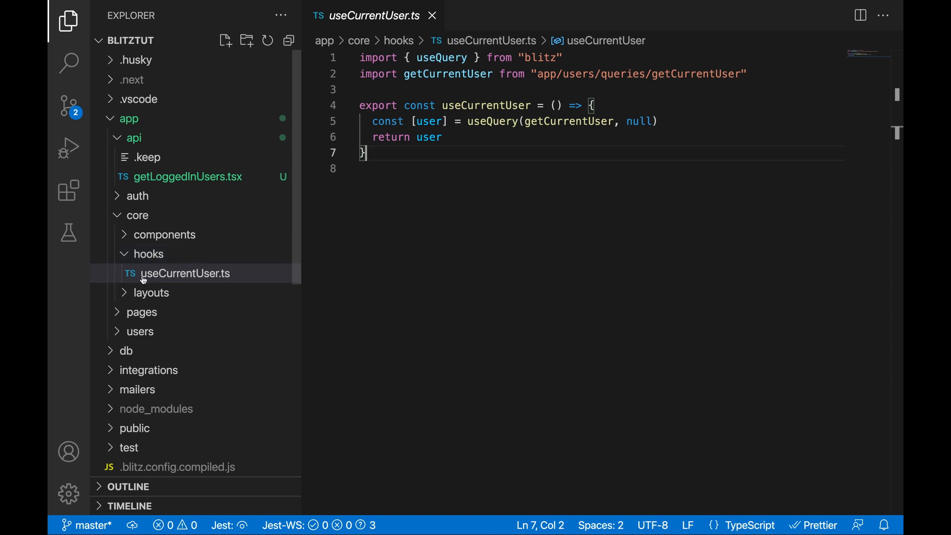
click(149, 253)
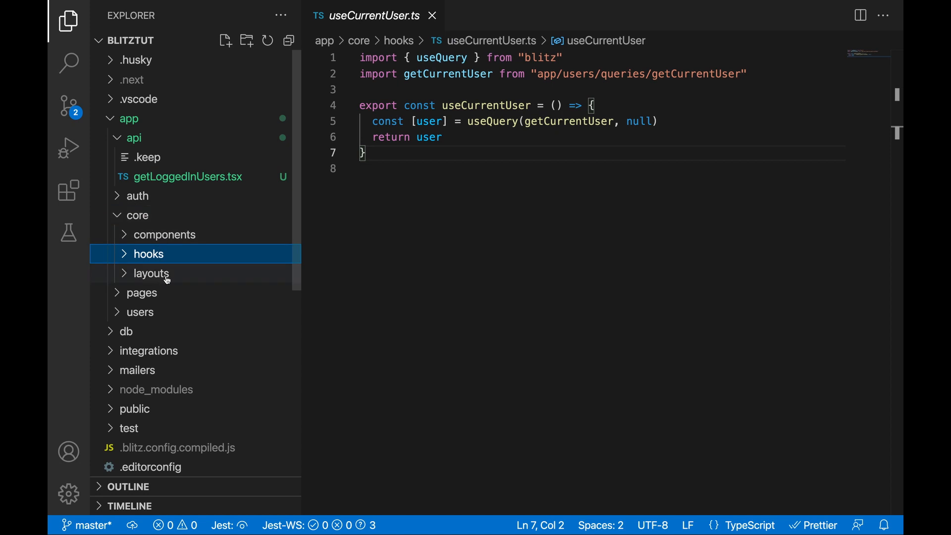
- Open core's Layout.tsx and highlight its Head block, favicon link and children placeholder
click(152, 274)
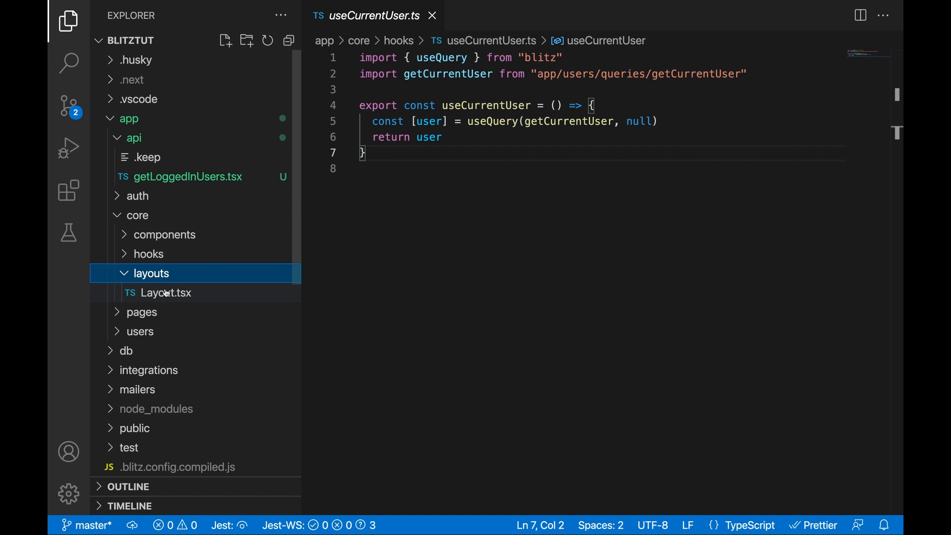
mouse_move(164, 298)
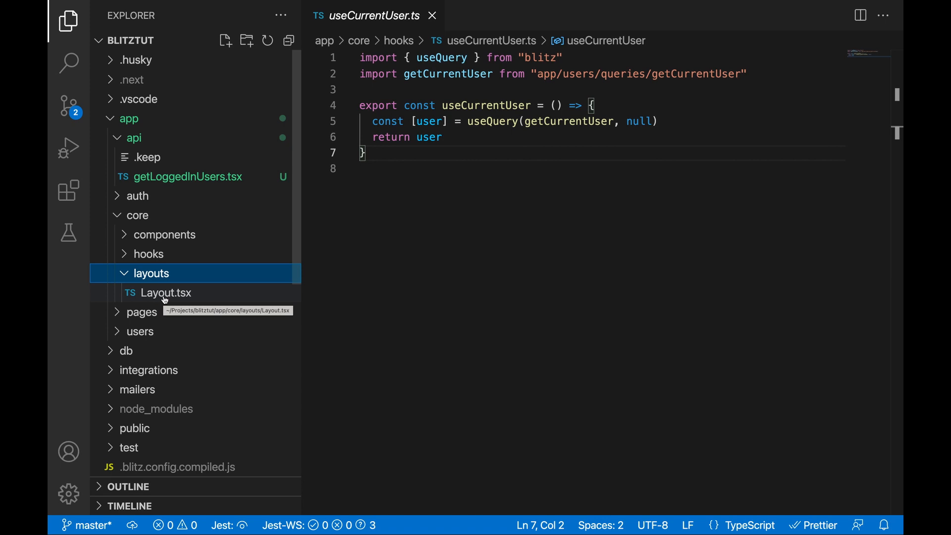
click(166, 293)
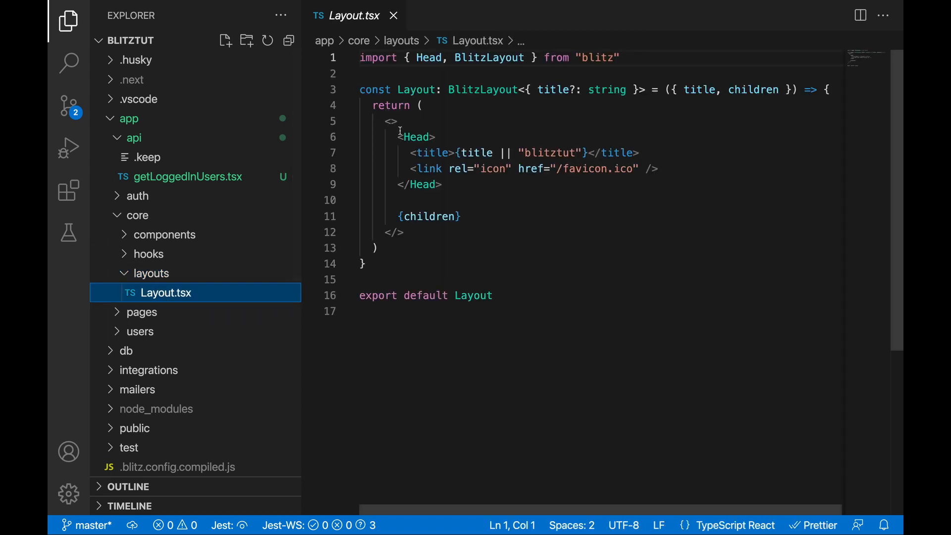
drag(396, 137, 441, 184)
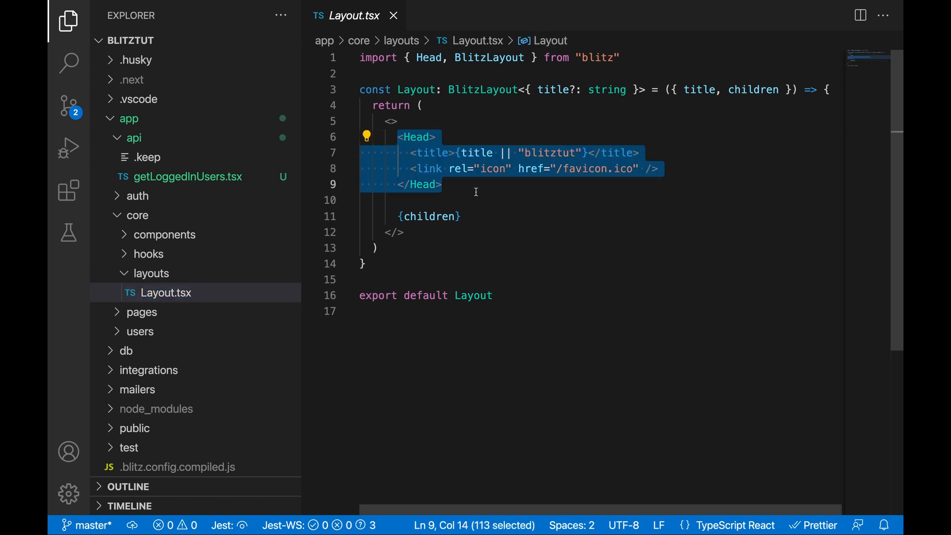
mouse_move(488, 183)
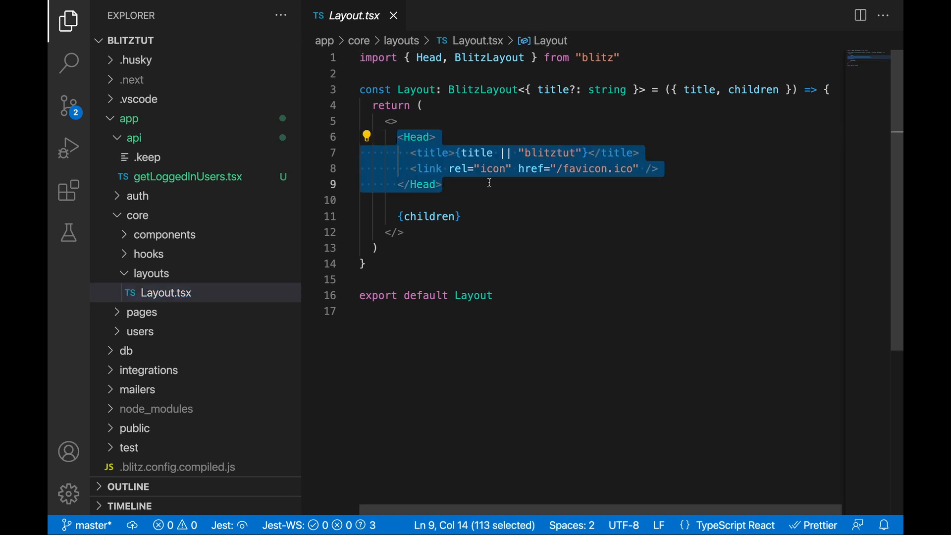
click(489, 184)
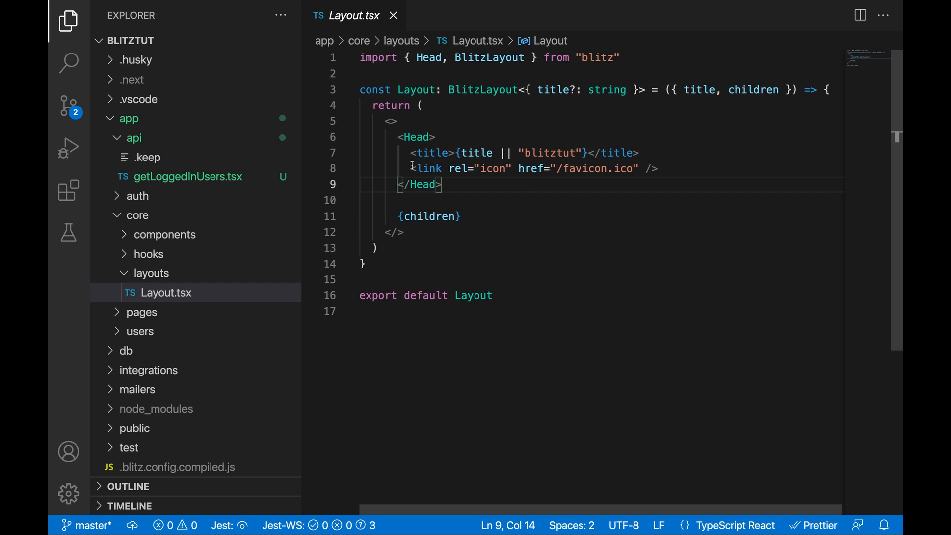
click(655, 168)
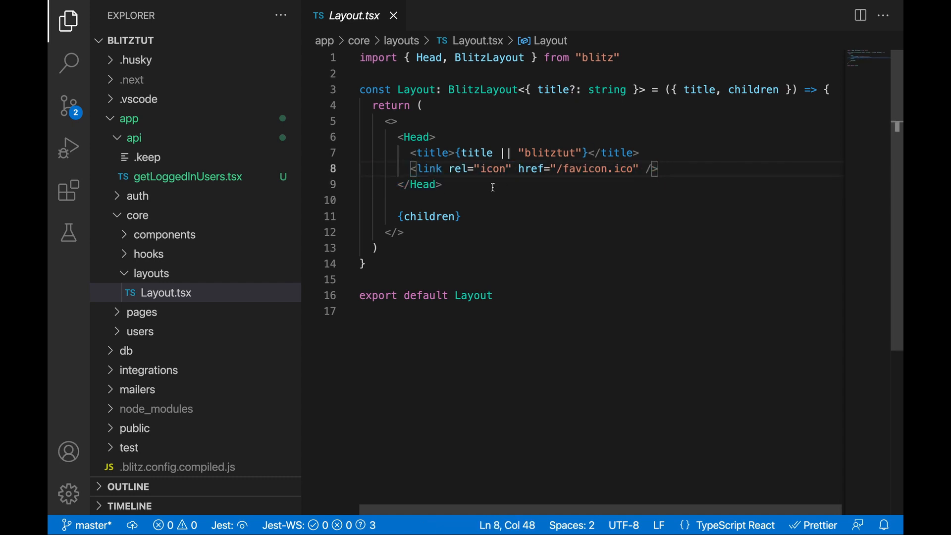
click(443, 138)
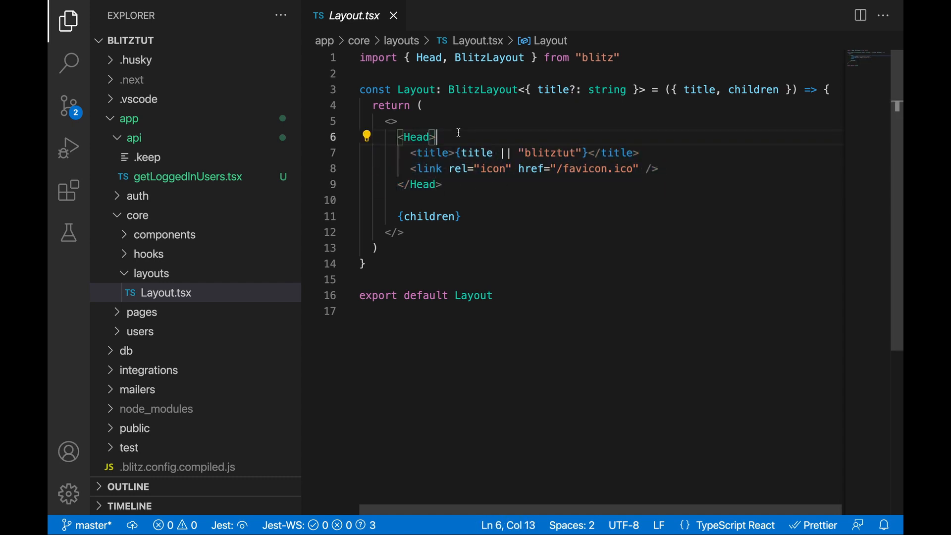
drag(397, 137, 442, 184)
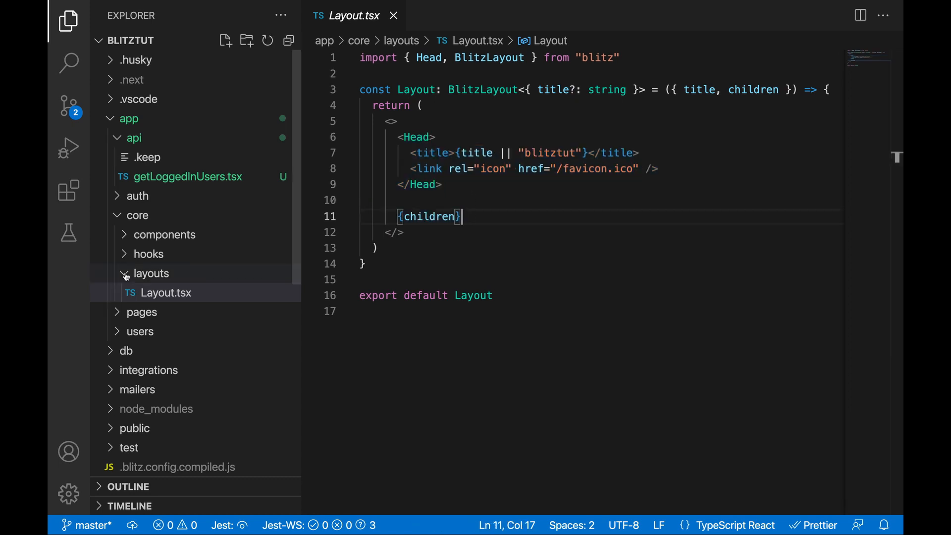
- Collapse the layouts and core folders and expand app/pages
click(151, 273)
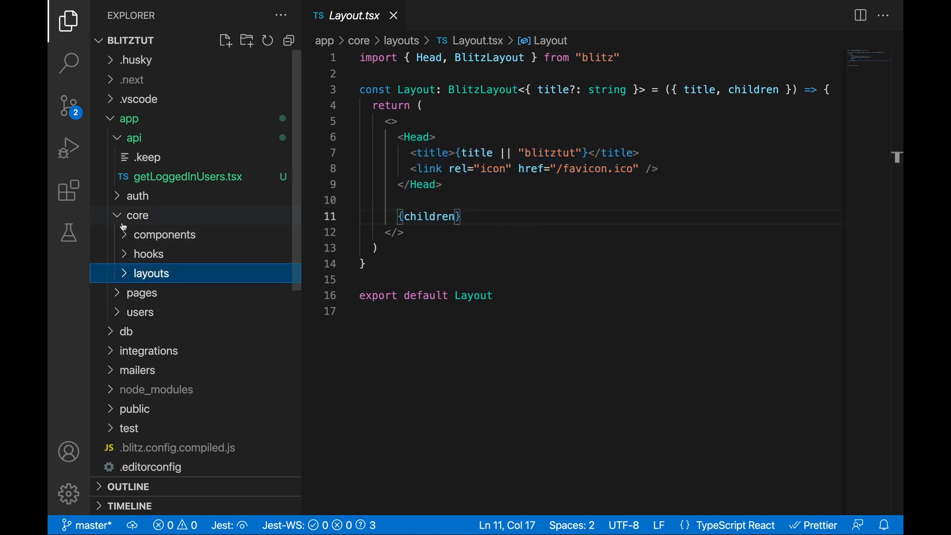
click(137, 215)
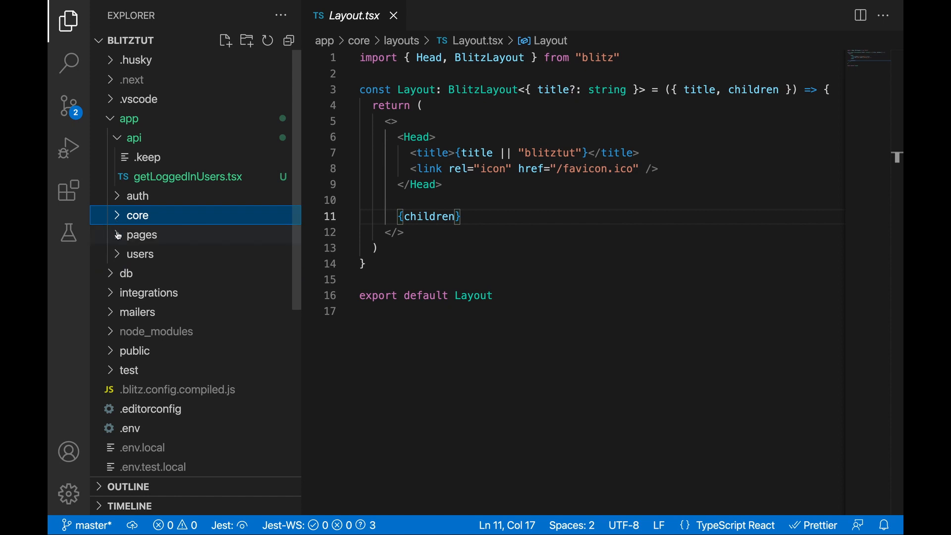
click(141, 235)
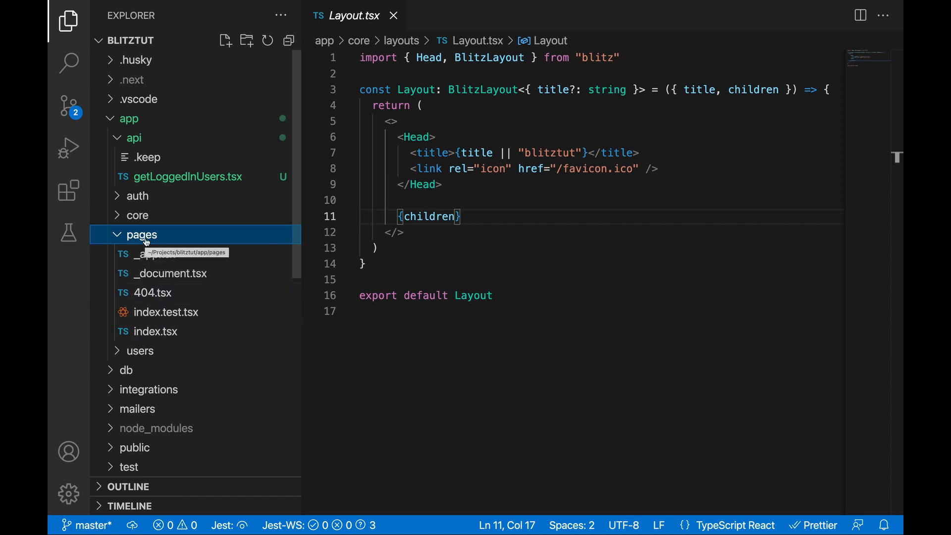
- Open 404.tsx from app/pages, then switch to the web browser
click(152, 293)
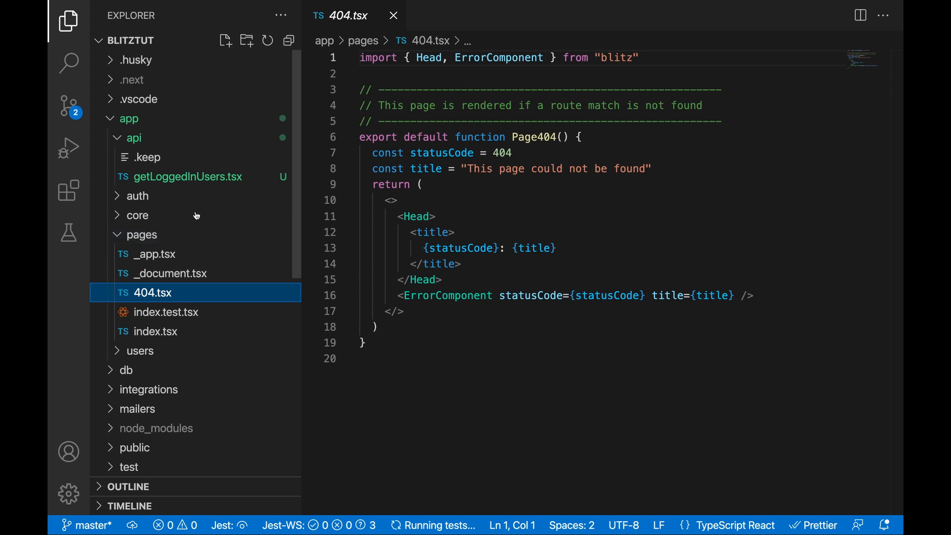
mouse_move(145, 305)
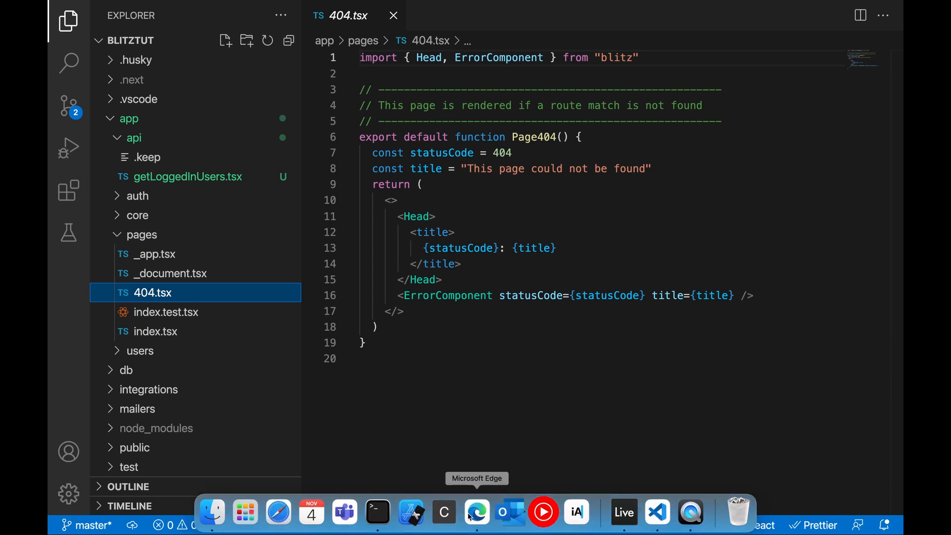
click(476, 512)
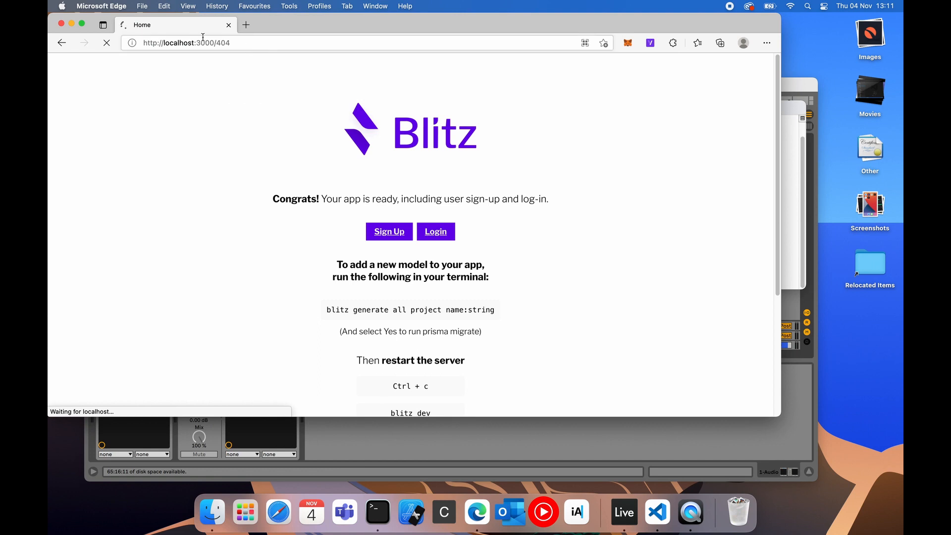
mouse_move(317, 101)
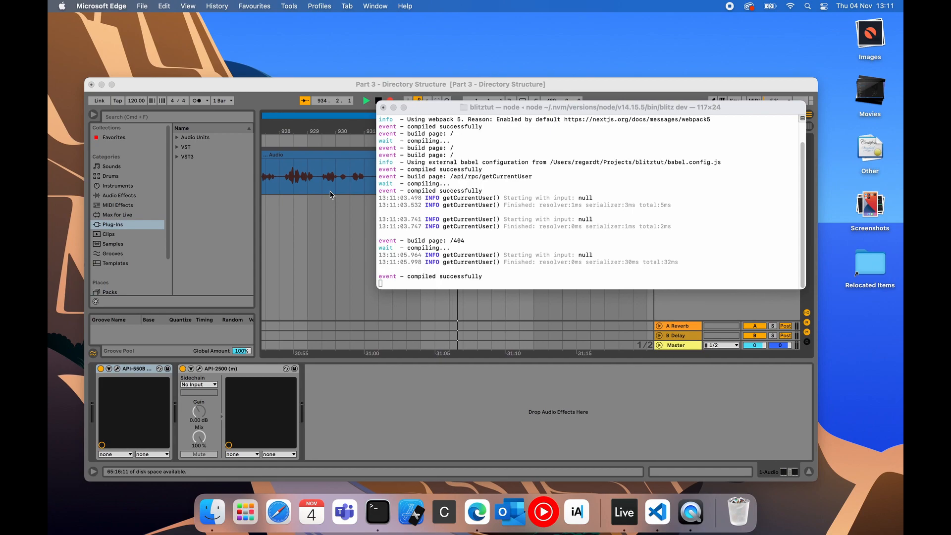
- Return from Edge to Visual Studio Code after loading the /404 page
click(658, 511)
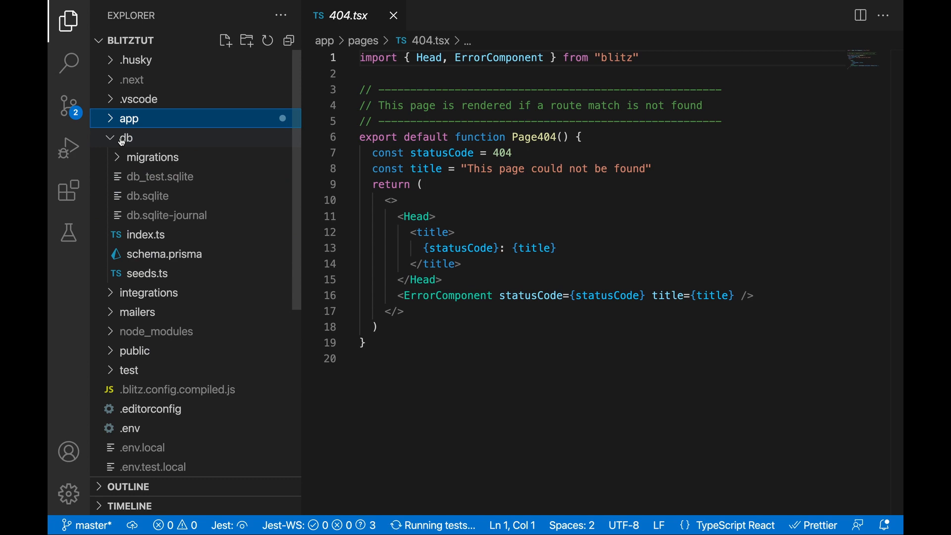
mouse_move(163, 241)
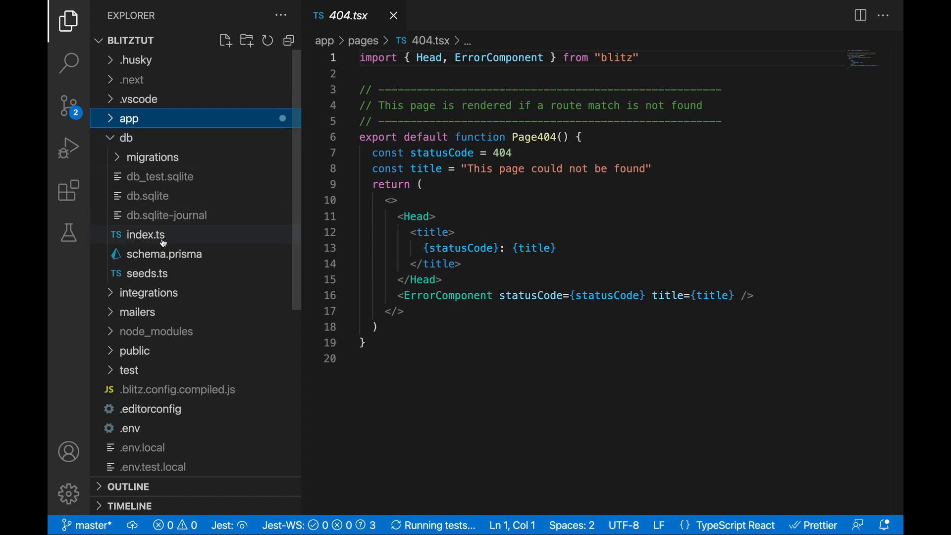
- Open db/schema.prisma and scroll through its SQLite datasource and User, Session and Token models
click(164, 254)
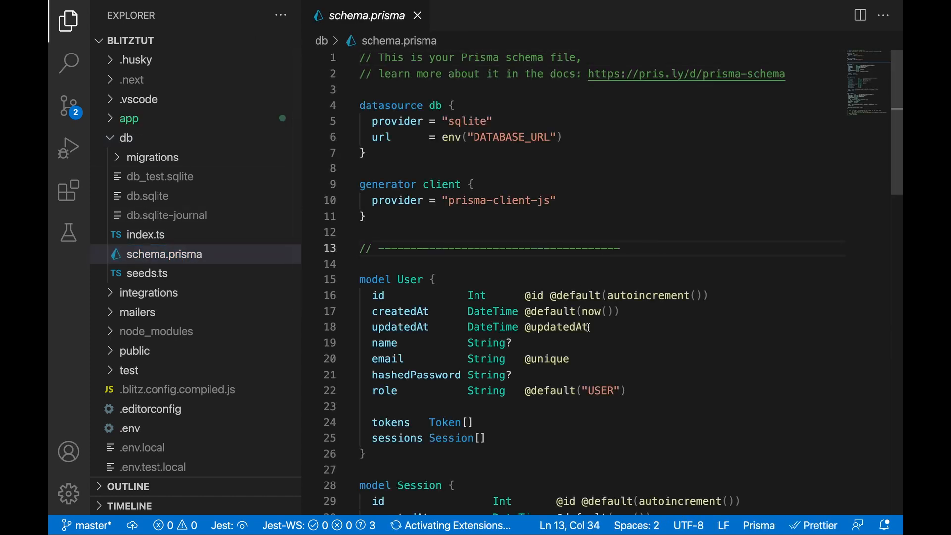
scroll(down, 3)
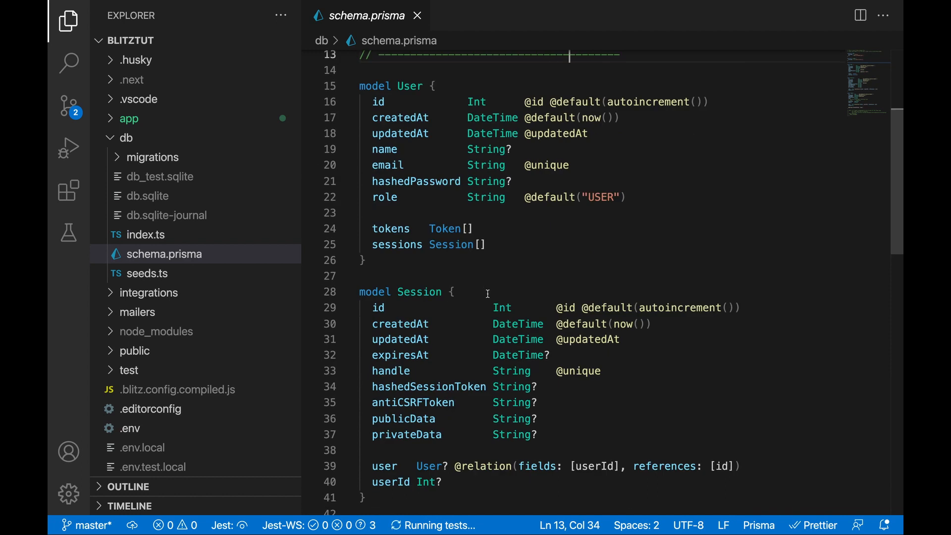
scroll(down, 3)
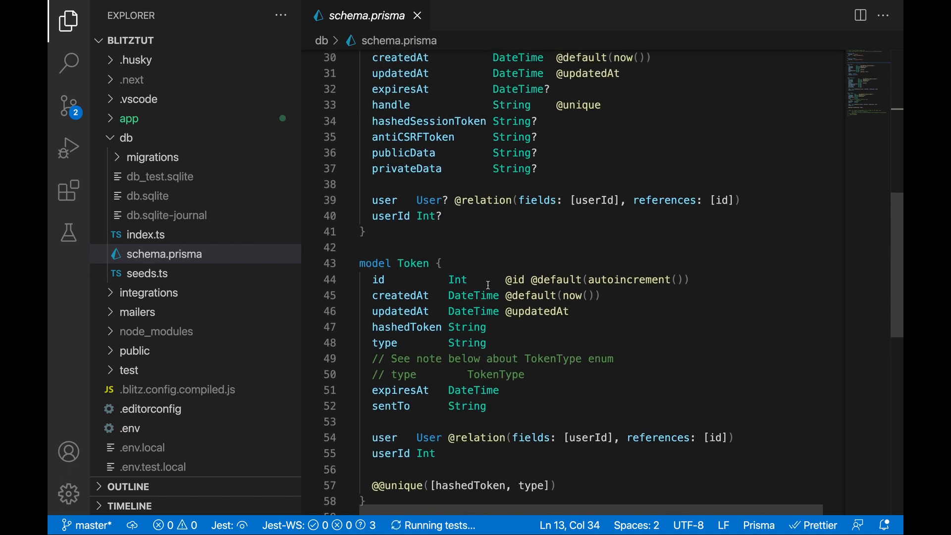
scroll(up, 3)
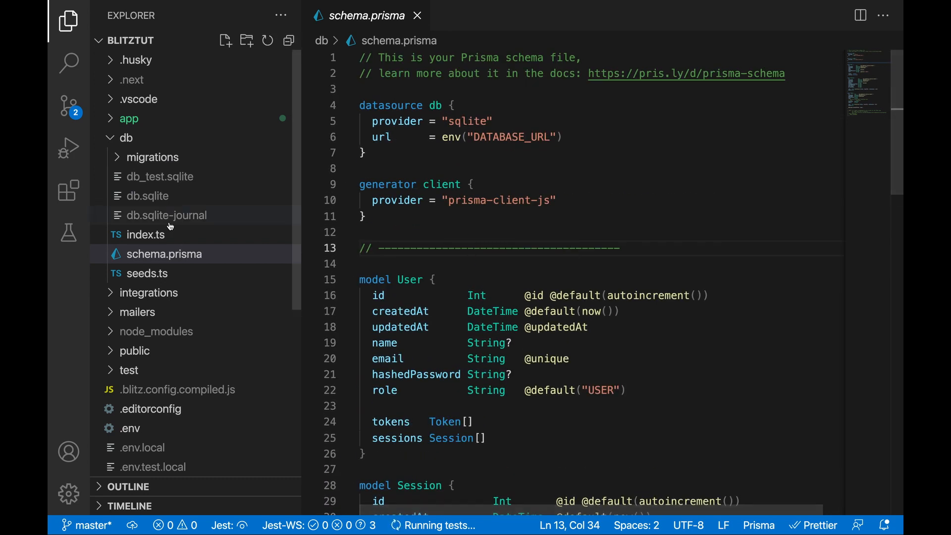
mouse_move(144, 164)
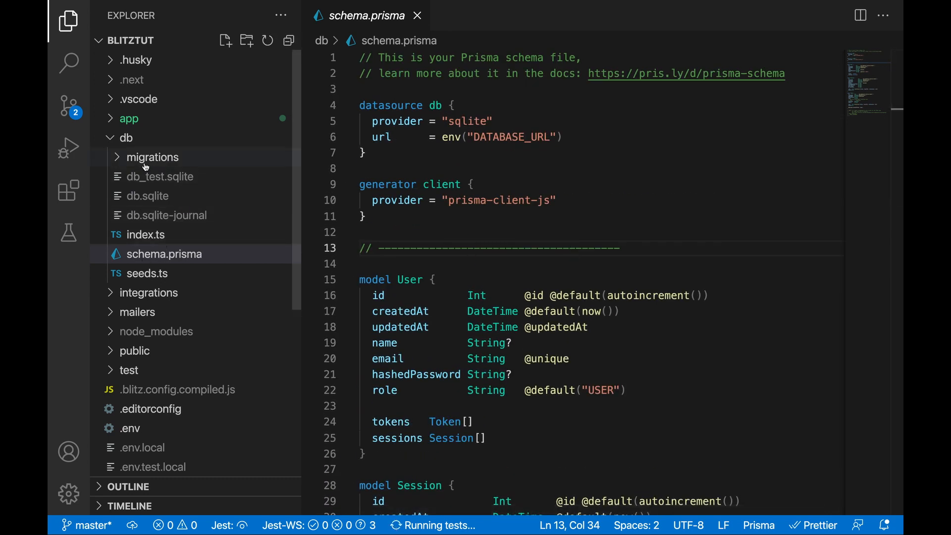
mouse_move(204, 169)
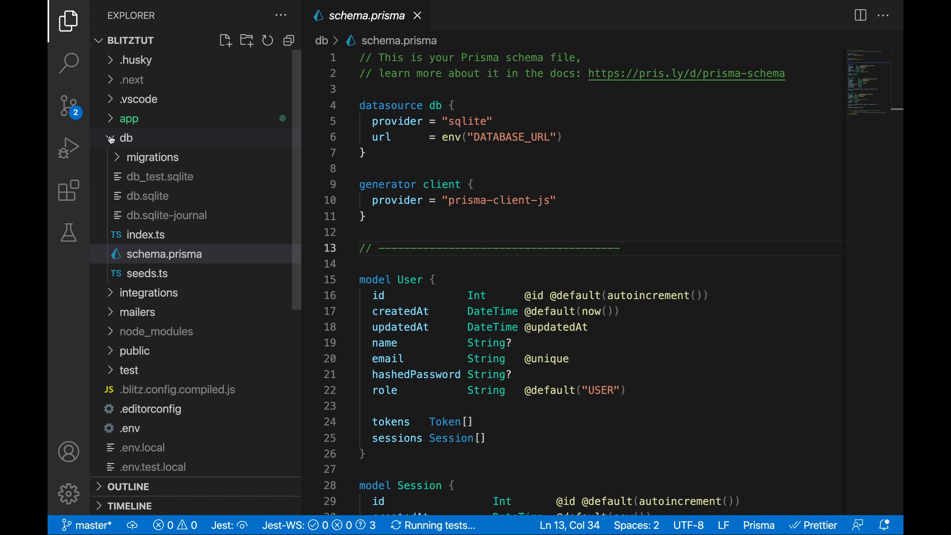
click(569, 249)
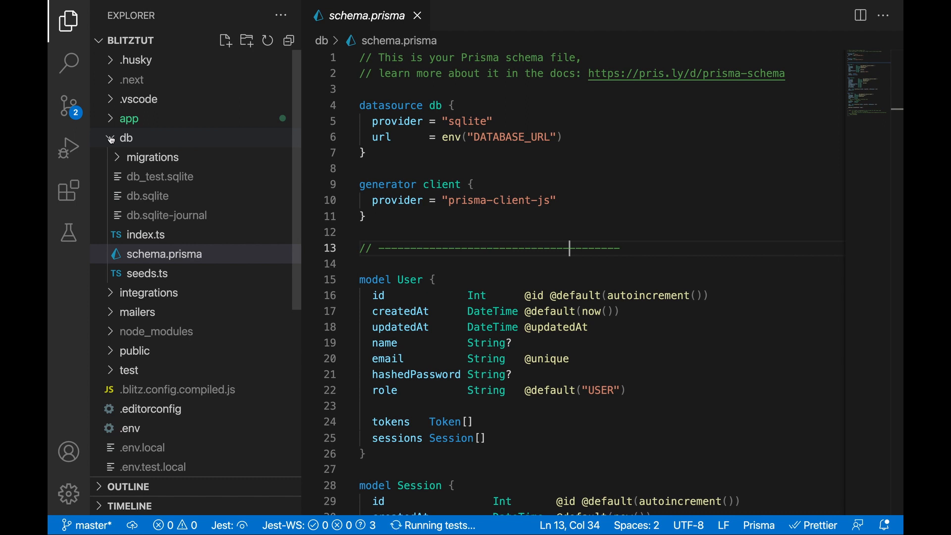
- Collapse the db folder in the Explorer after closing schema.prisma
click(125, 138)
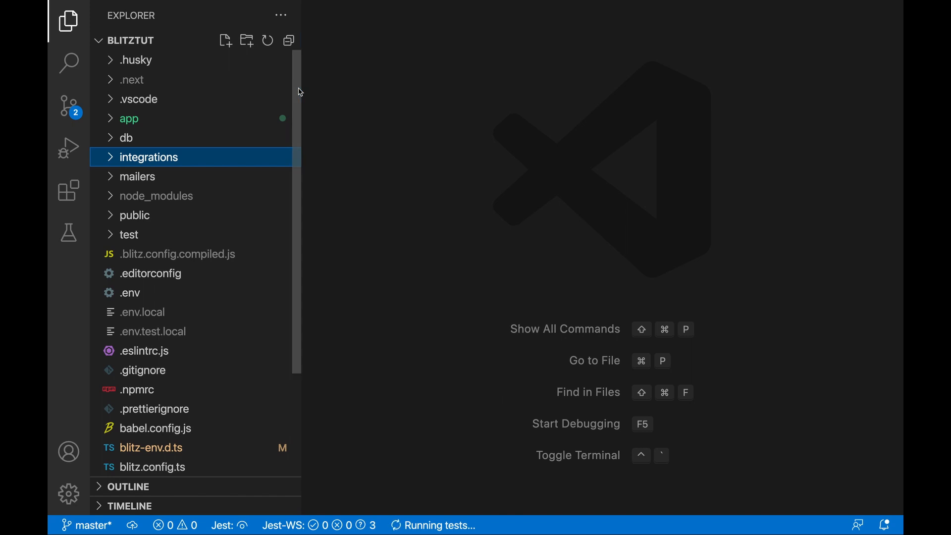
mouse_move(204, 162)
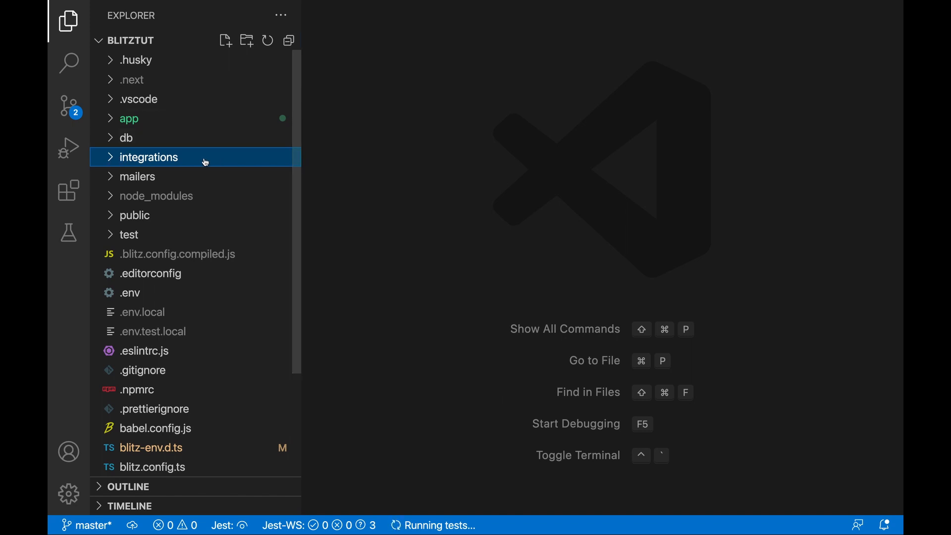
mouse_move(184, 161)
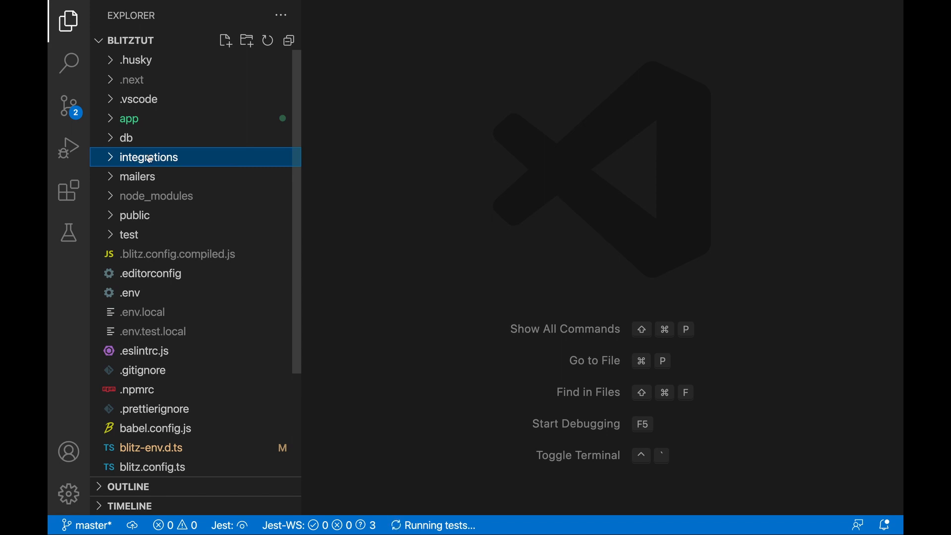
mouse_move(148, 159)
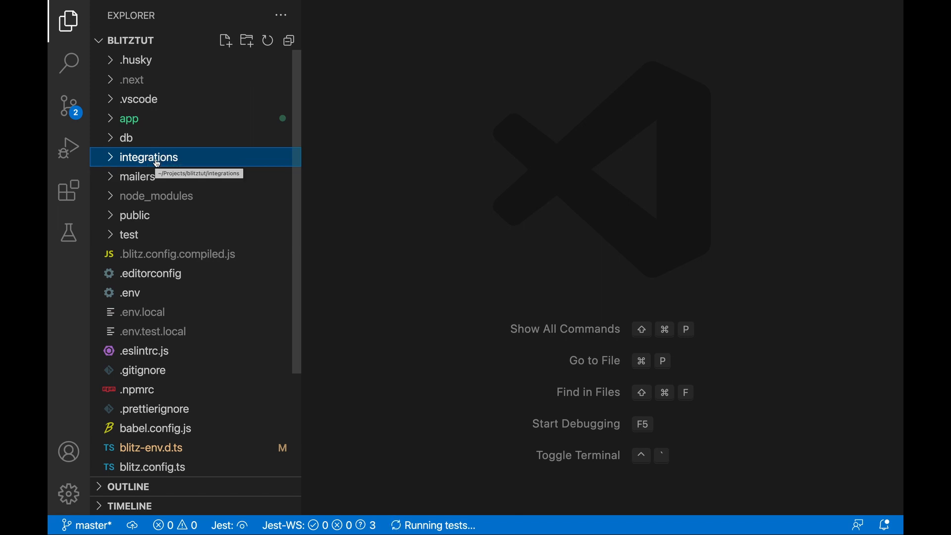
- View forgotPasswordMailer.ts and its mailer-integration TODO, then collapse mailers and select node_modules
click(137, 176)
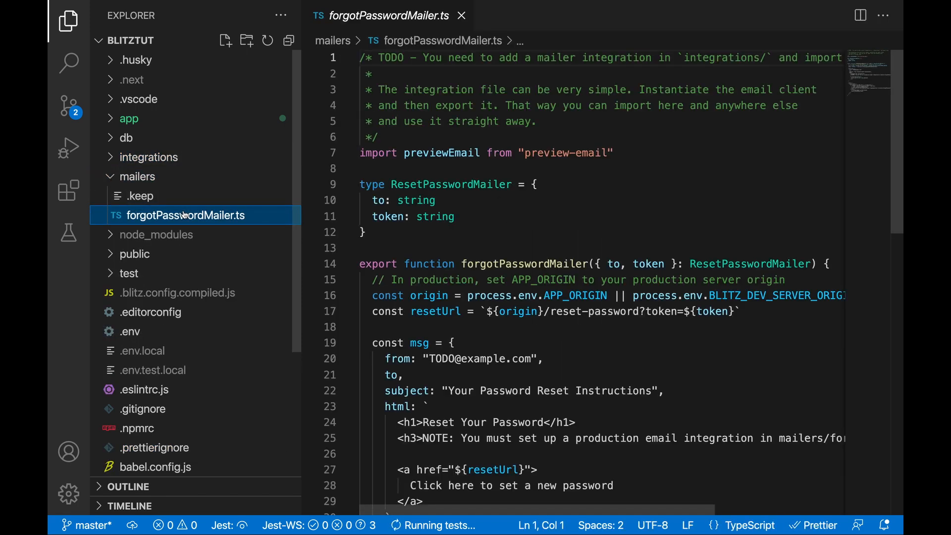
scroll(down, 3)
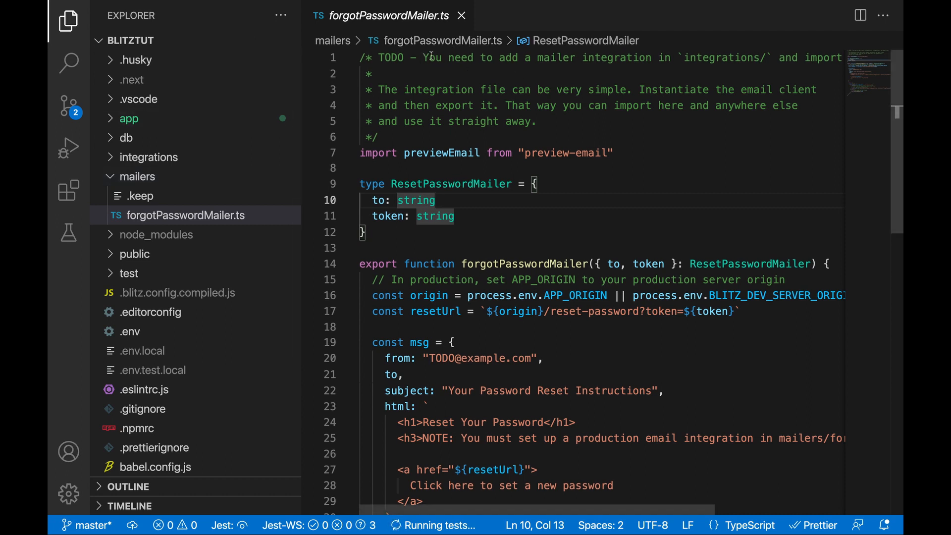
drag(422, 58, 665, 58)
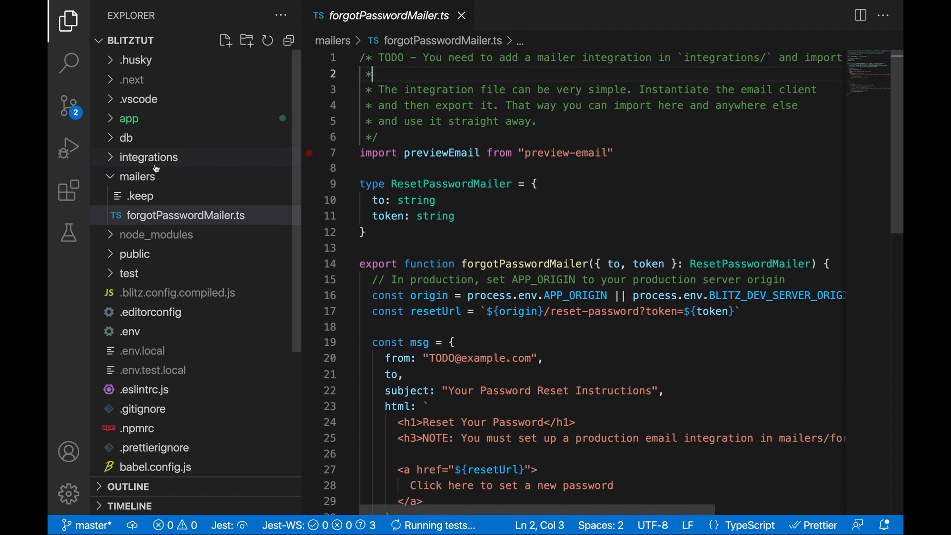
click(137, 176)
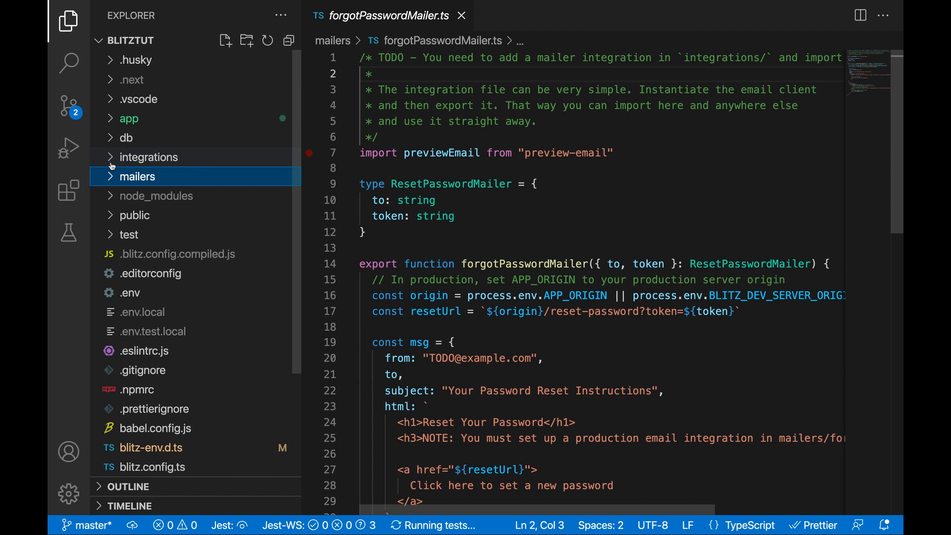
mouse_move(157, 164)
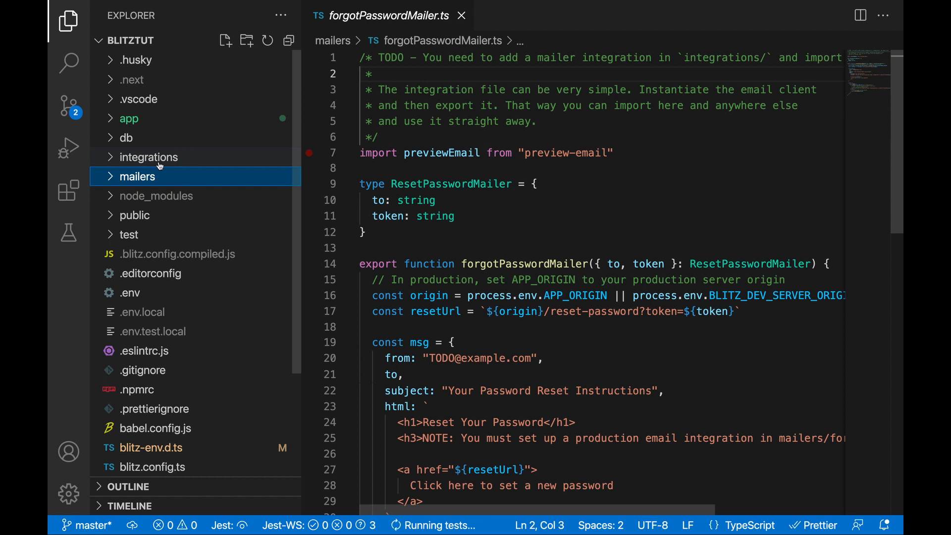
mouse_move(156, 162)
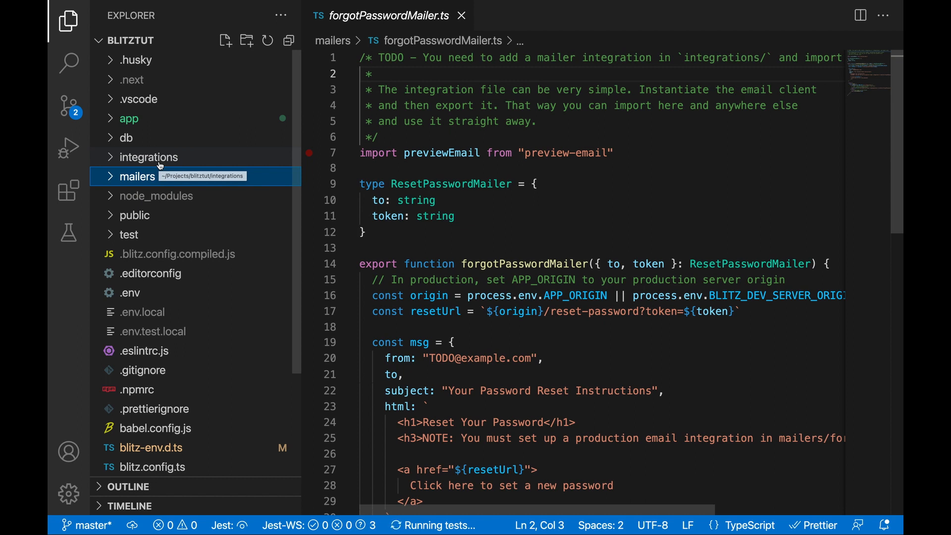
click(156, 196)
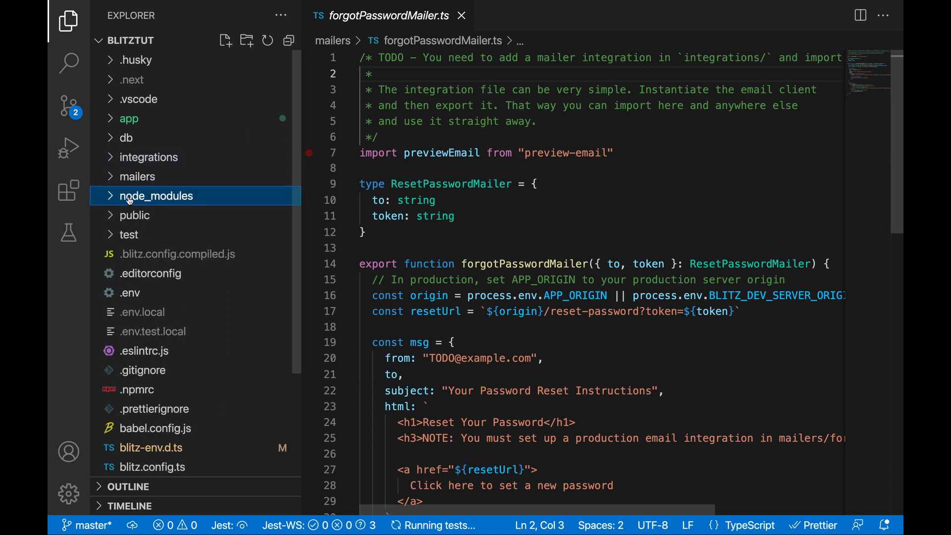
mouse_move(144, 200)
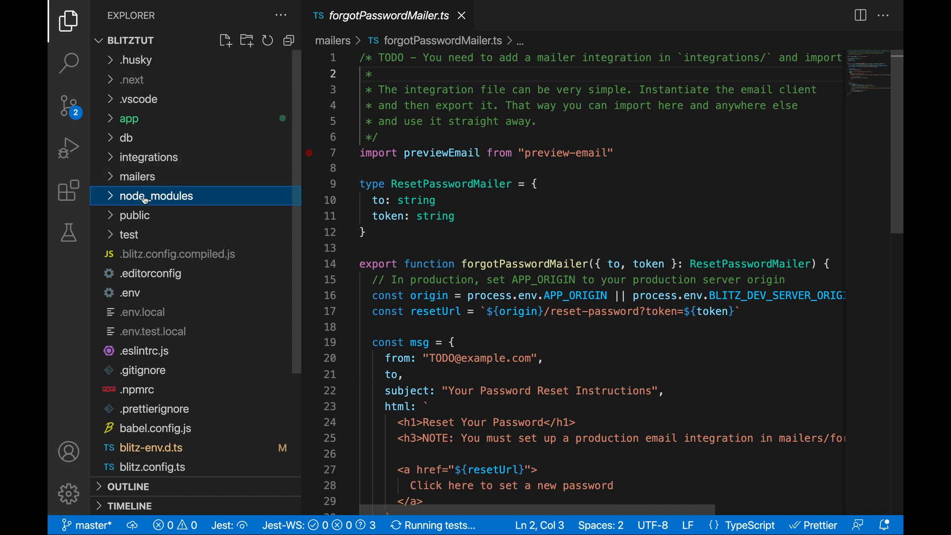
click(134, 215)
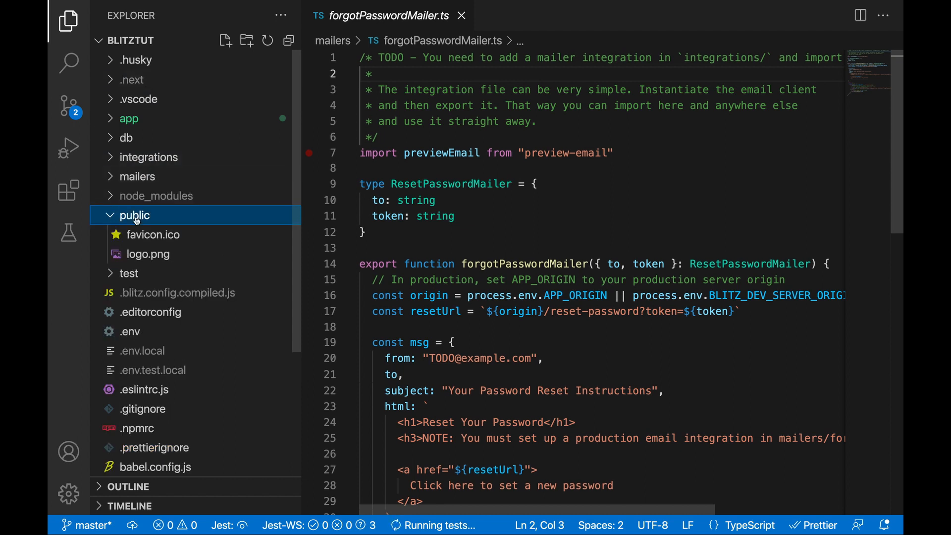
mouse_move(134, 229)
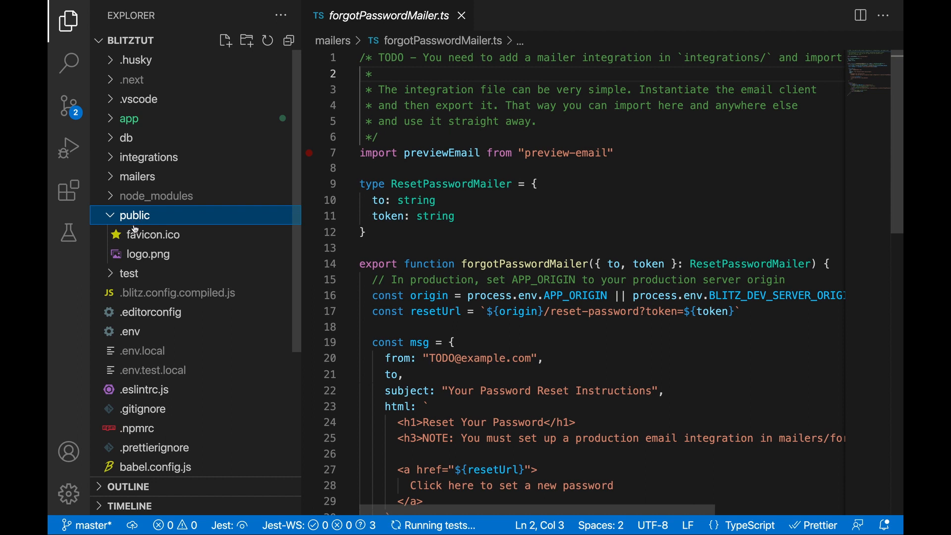
click(134, 215)
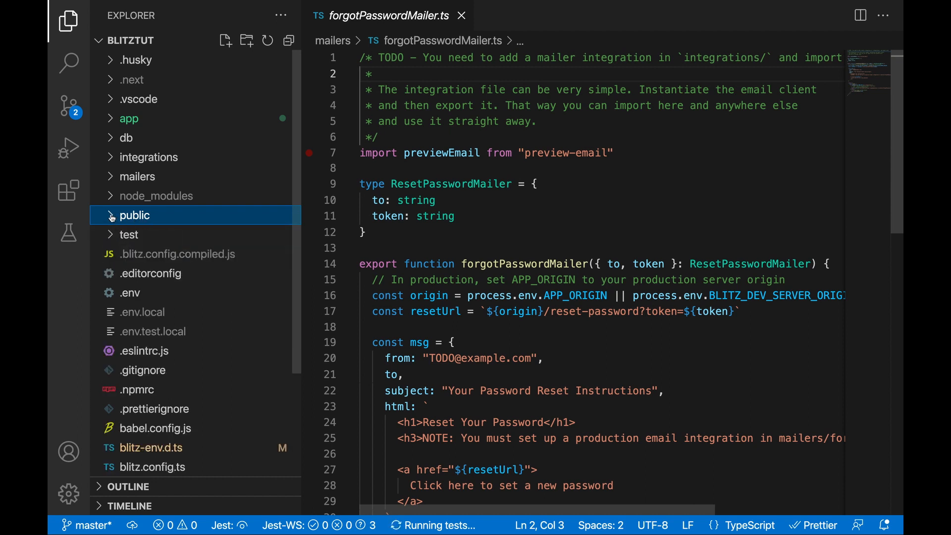
click(135, 216)
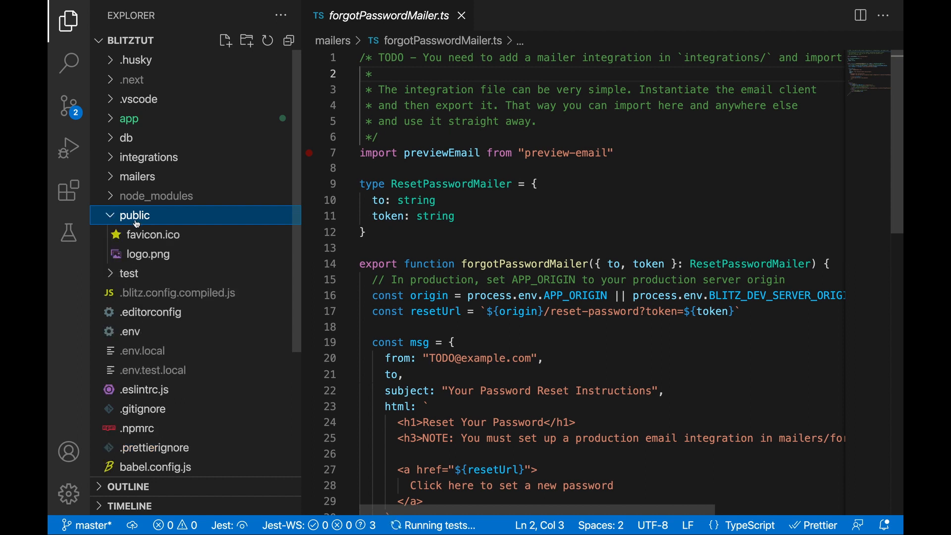
click(135, 215)
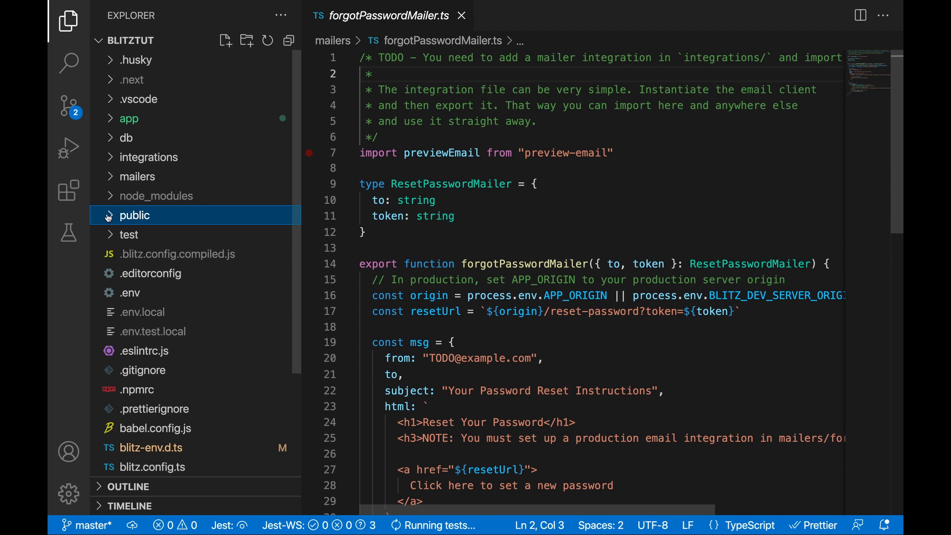
click(134, 215)
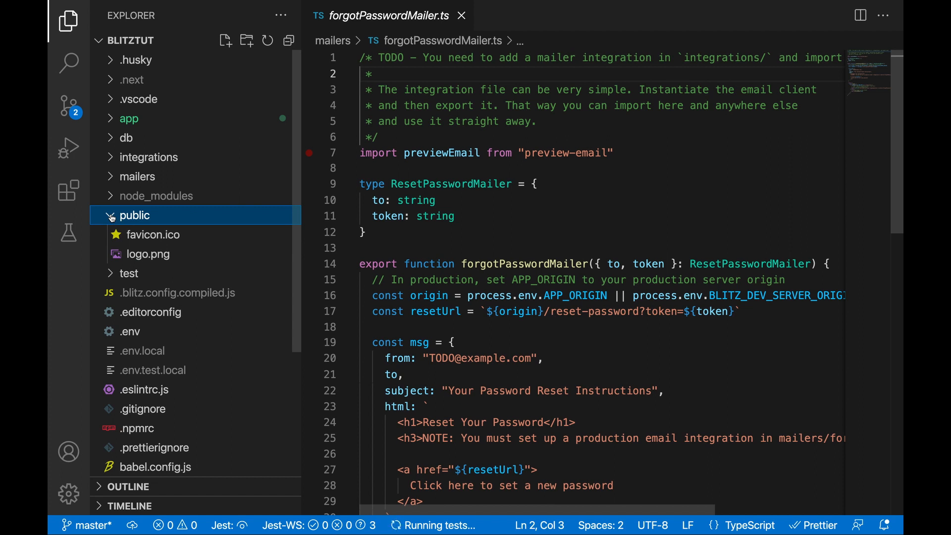
click(134, 215)
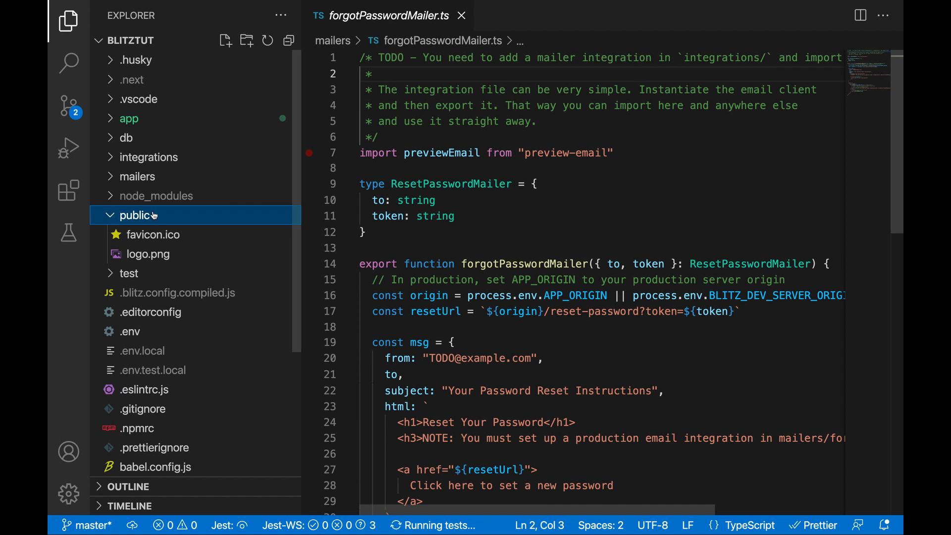
mouse_move(110, 215)
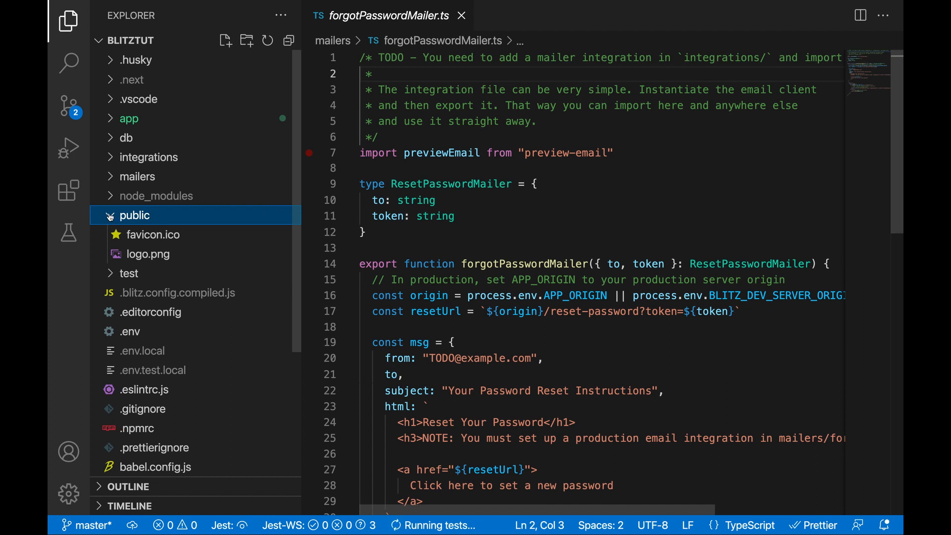
scroll(down, 3)
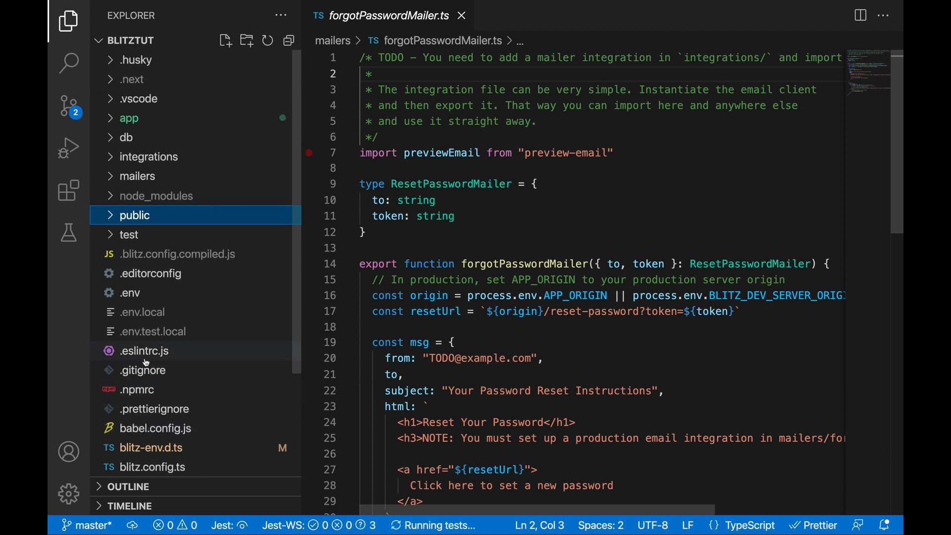
- Open .env, babel.config.js, and finally tsconfig.json with its compiler options
double_click(177, 254)
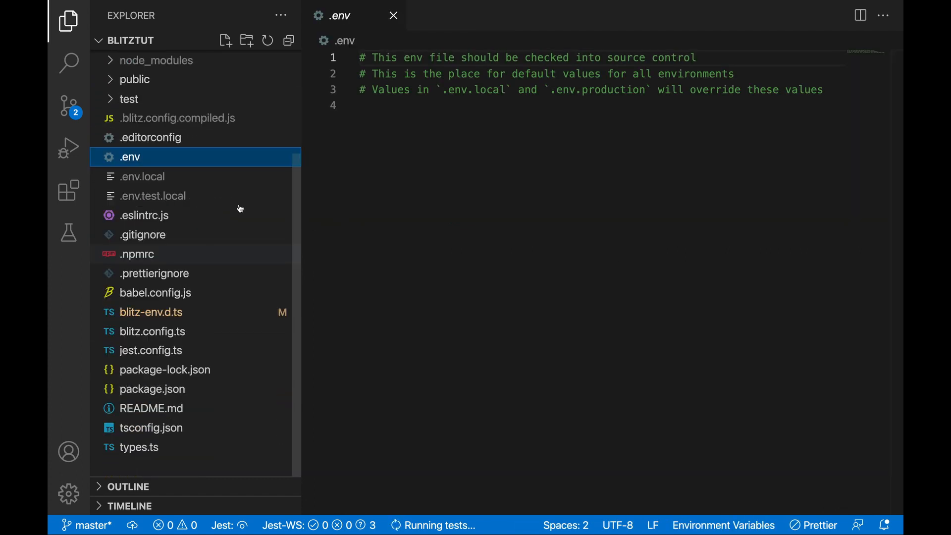
click(155, 293)
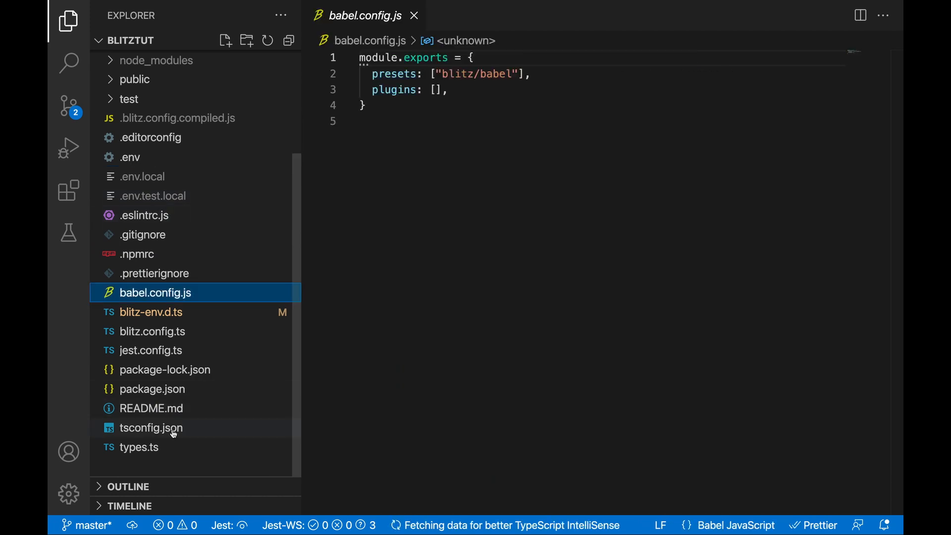
click(151, 427)
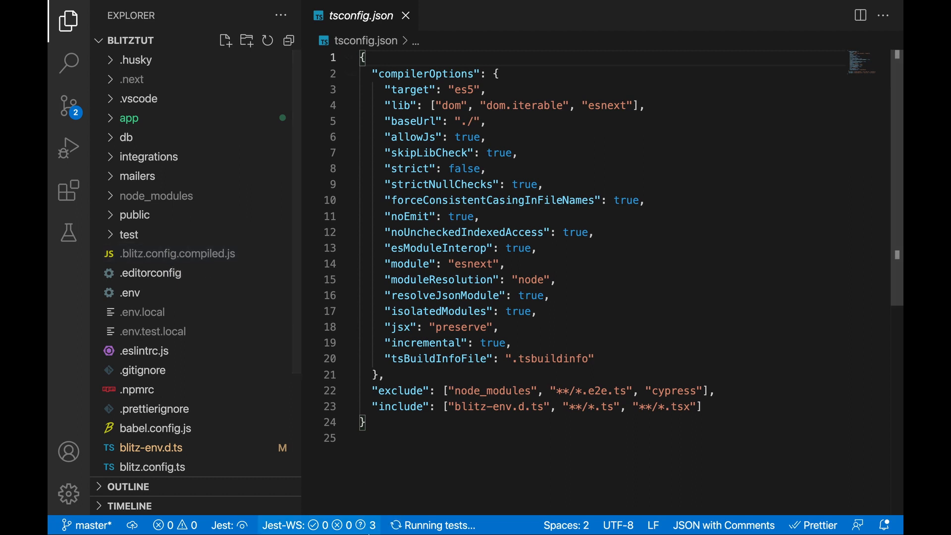
mouse_move(675, 516)
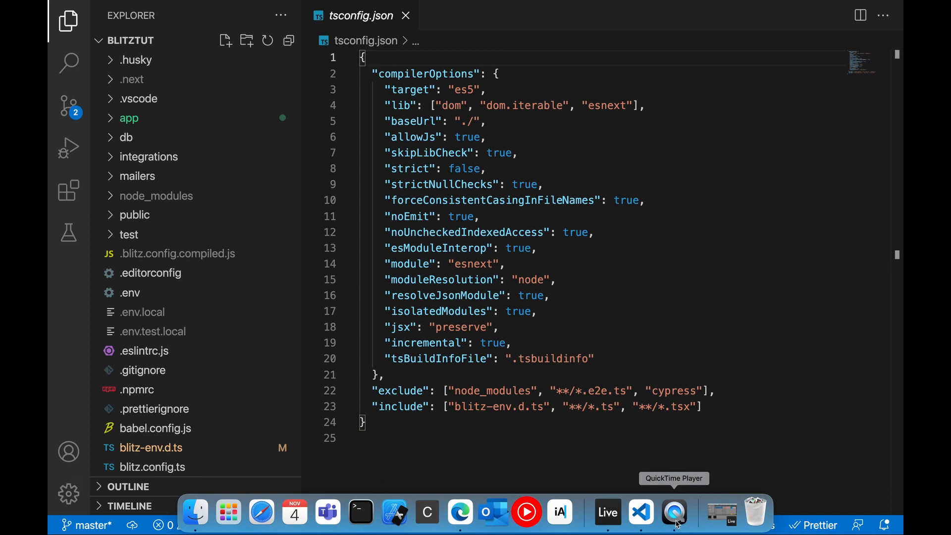